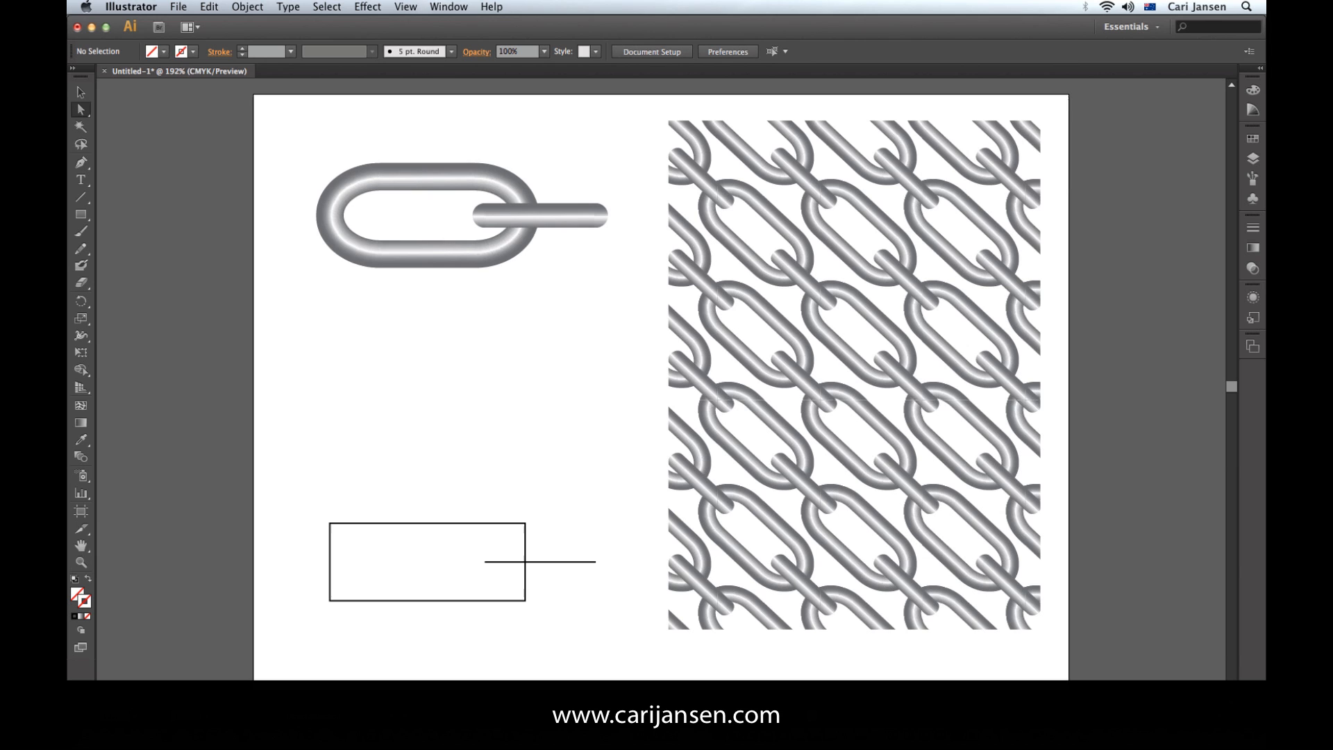
mouse_move(330, 495)
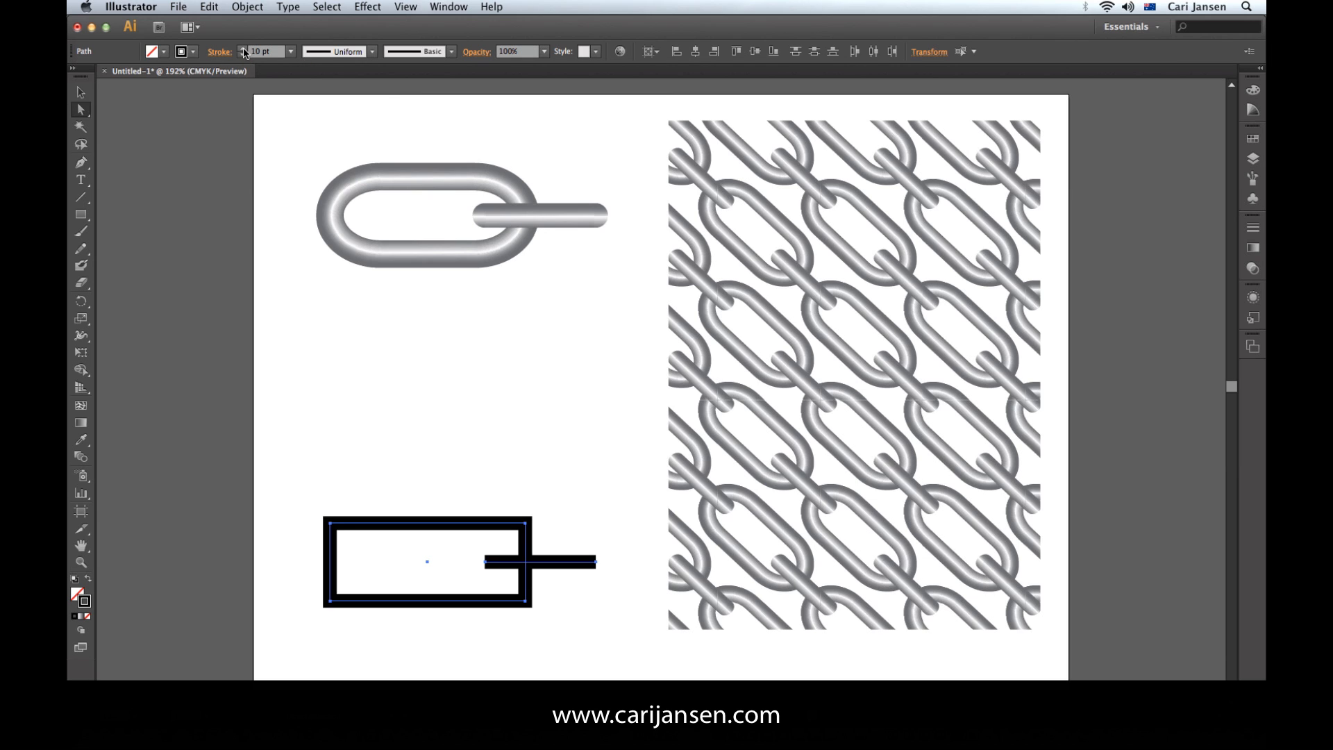
- Raise the stroke weight of the rectangle and short line to about 15 pt black
click(244, 47)
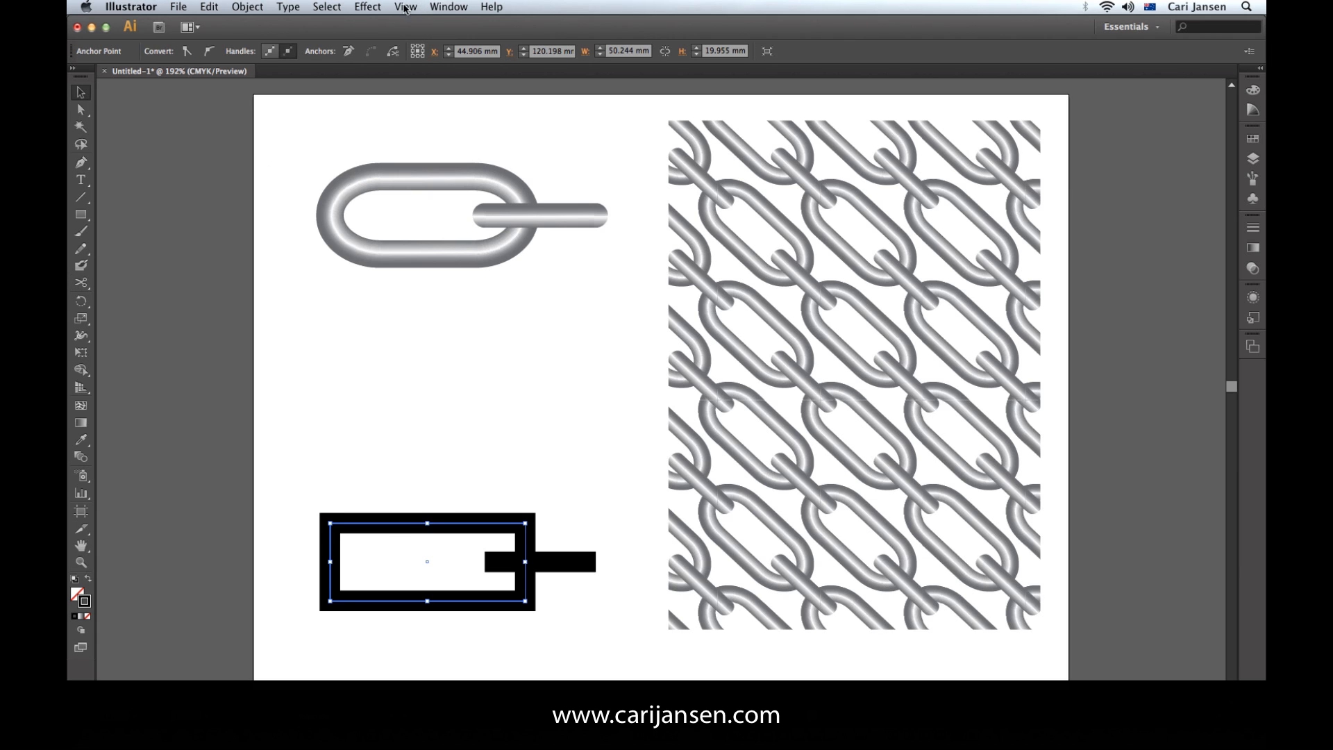
- Apply a Round Corners effect with 13 mm radius and Preview, confirming with OK
click(366, 7)
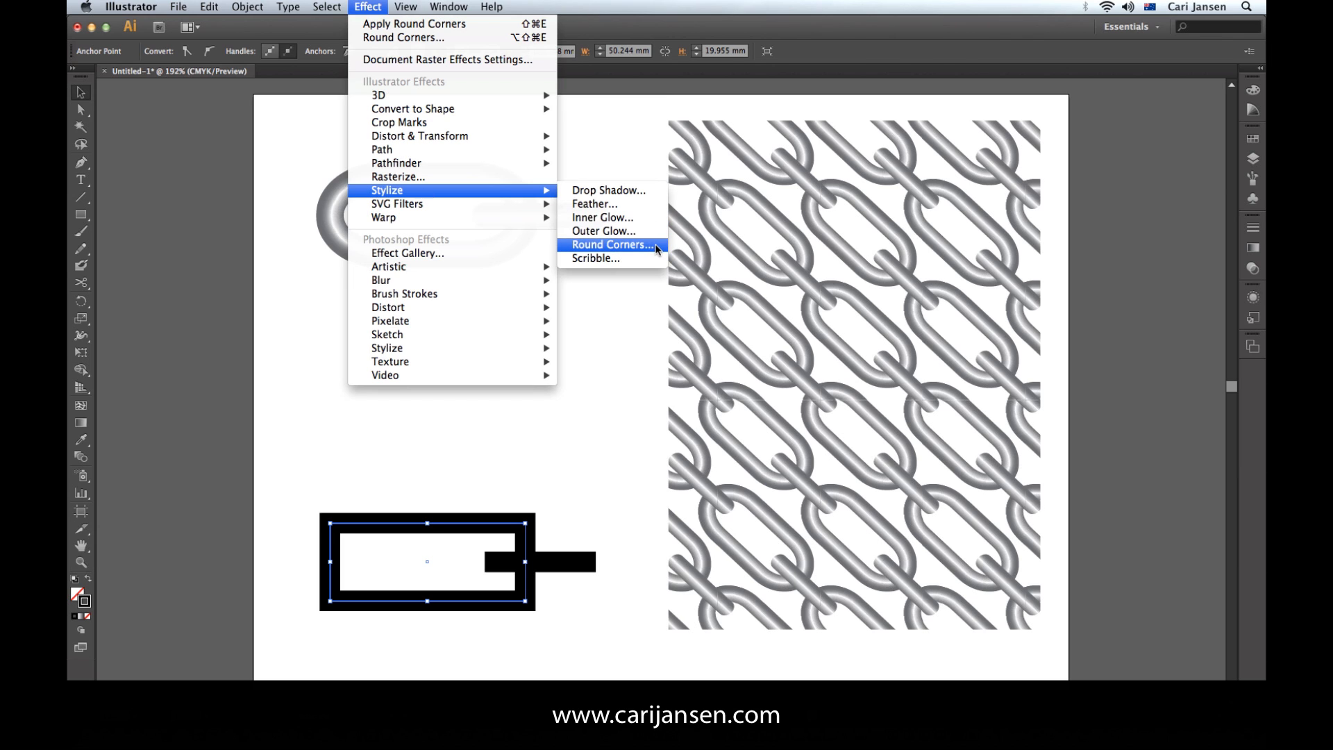
click(611, 244)
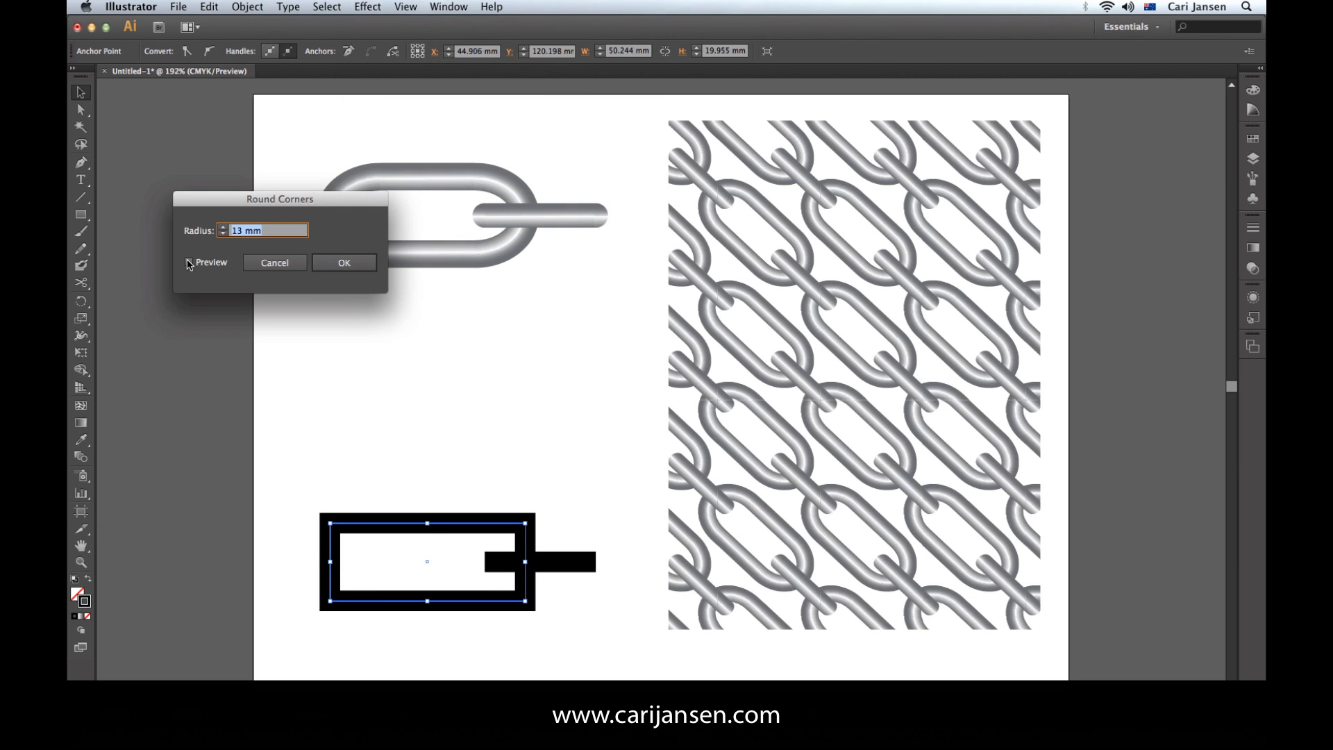
click(189, 262)
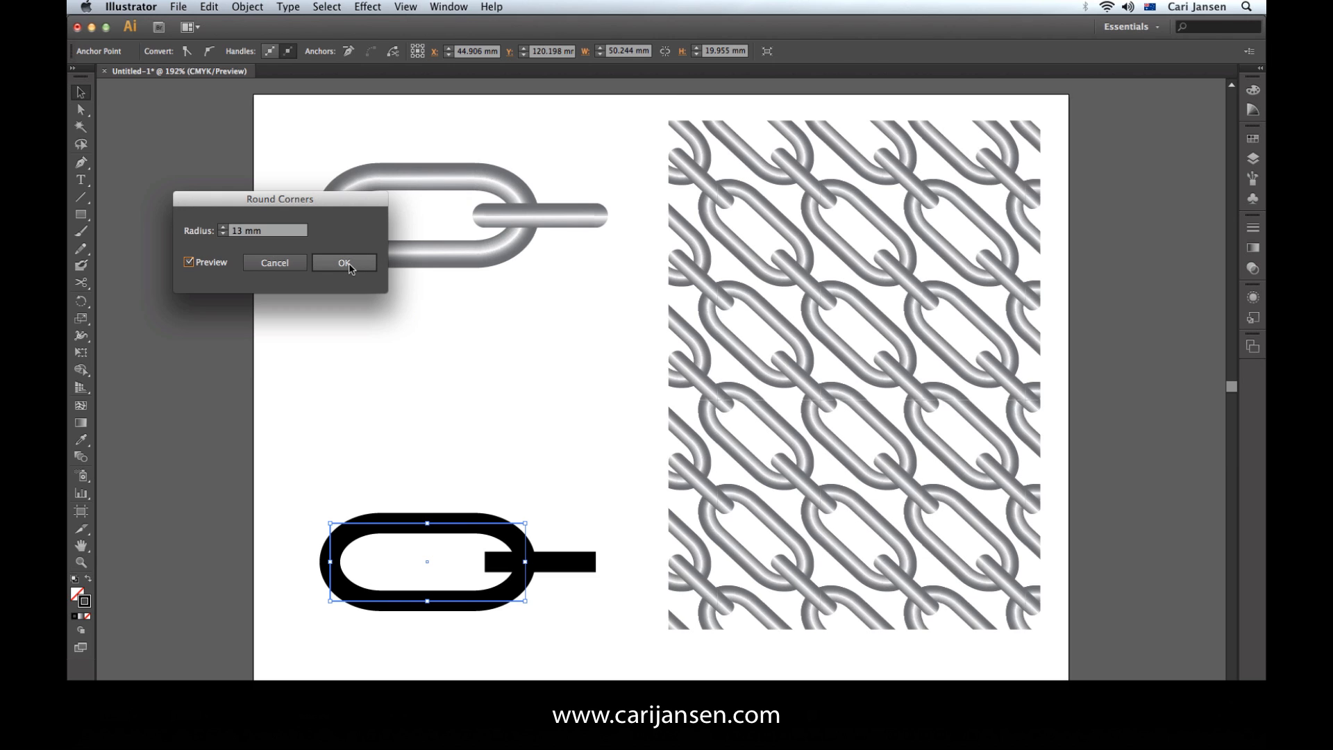
click(343, 263)
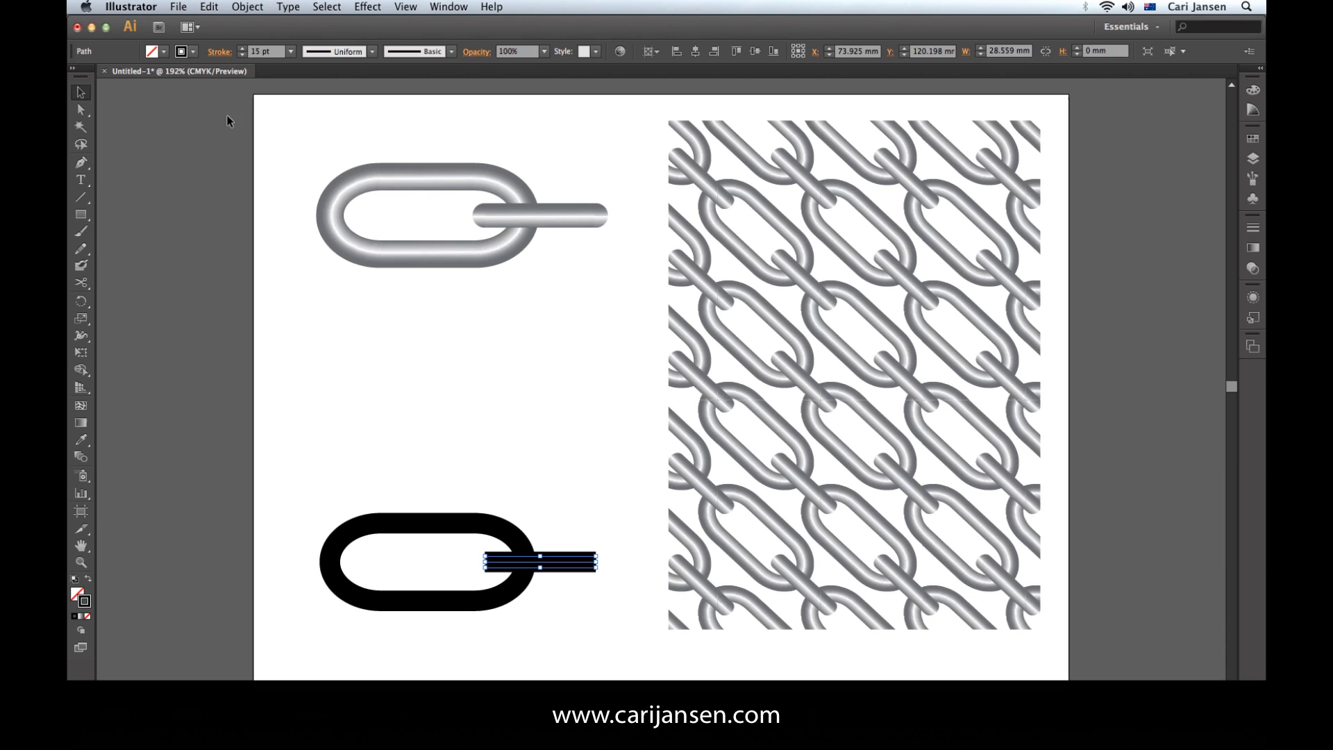
- Give the short thick line round caps in the Stroke panel, then deselect everything
click(218, 51)
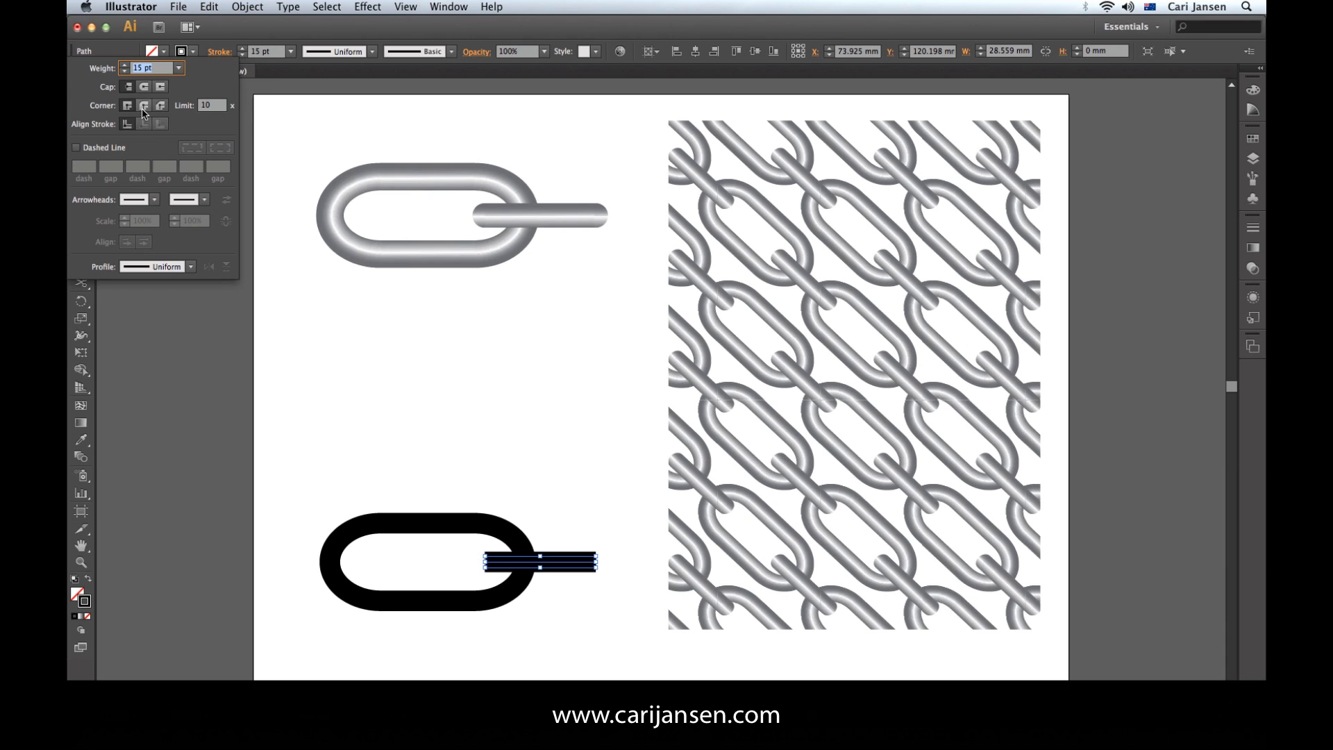
click(143, 87)
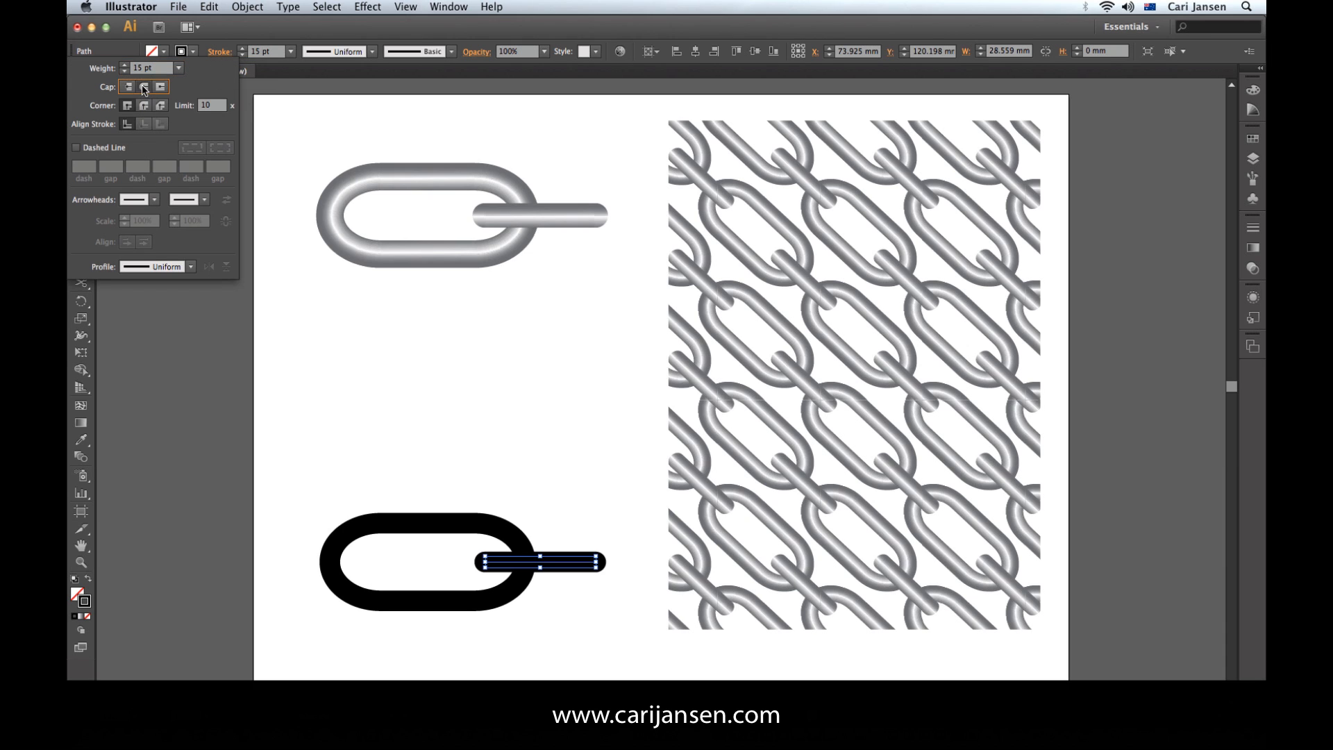
click(143, 86)
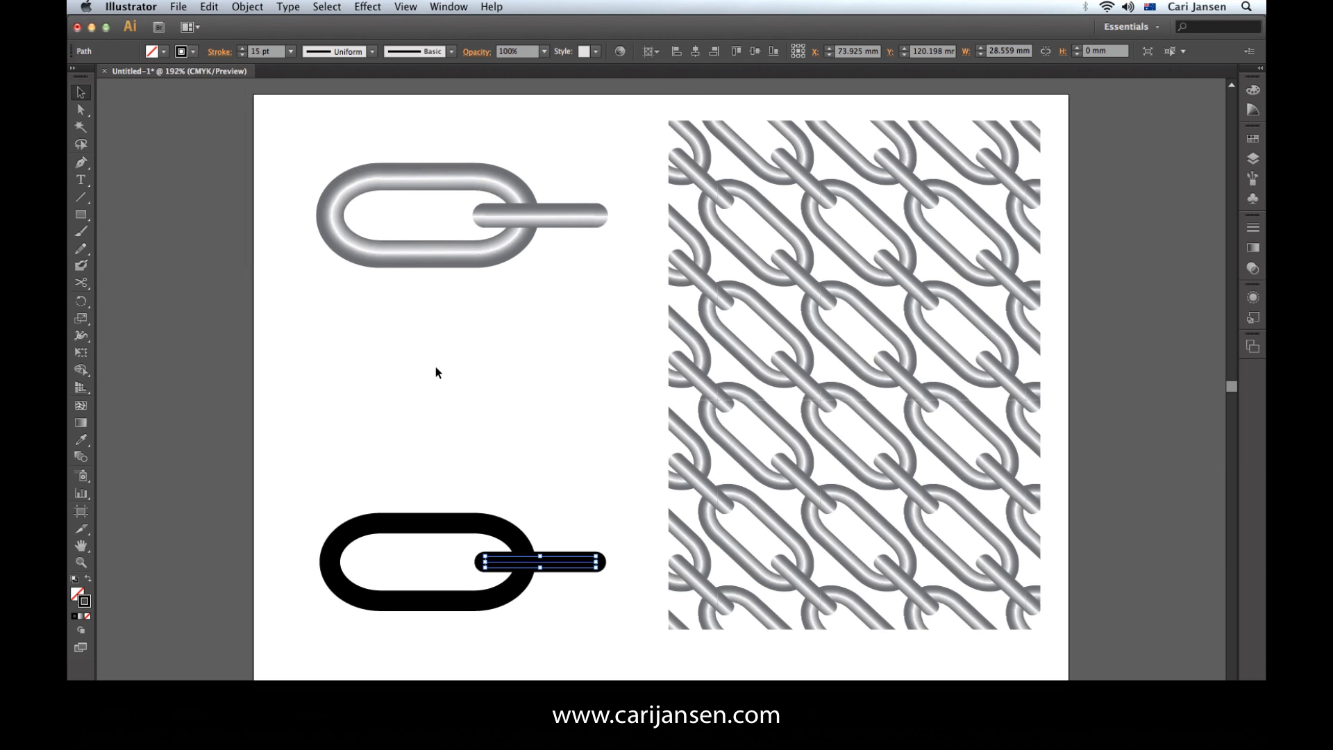
click(490, 425)
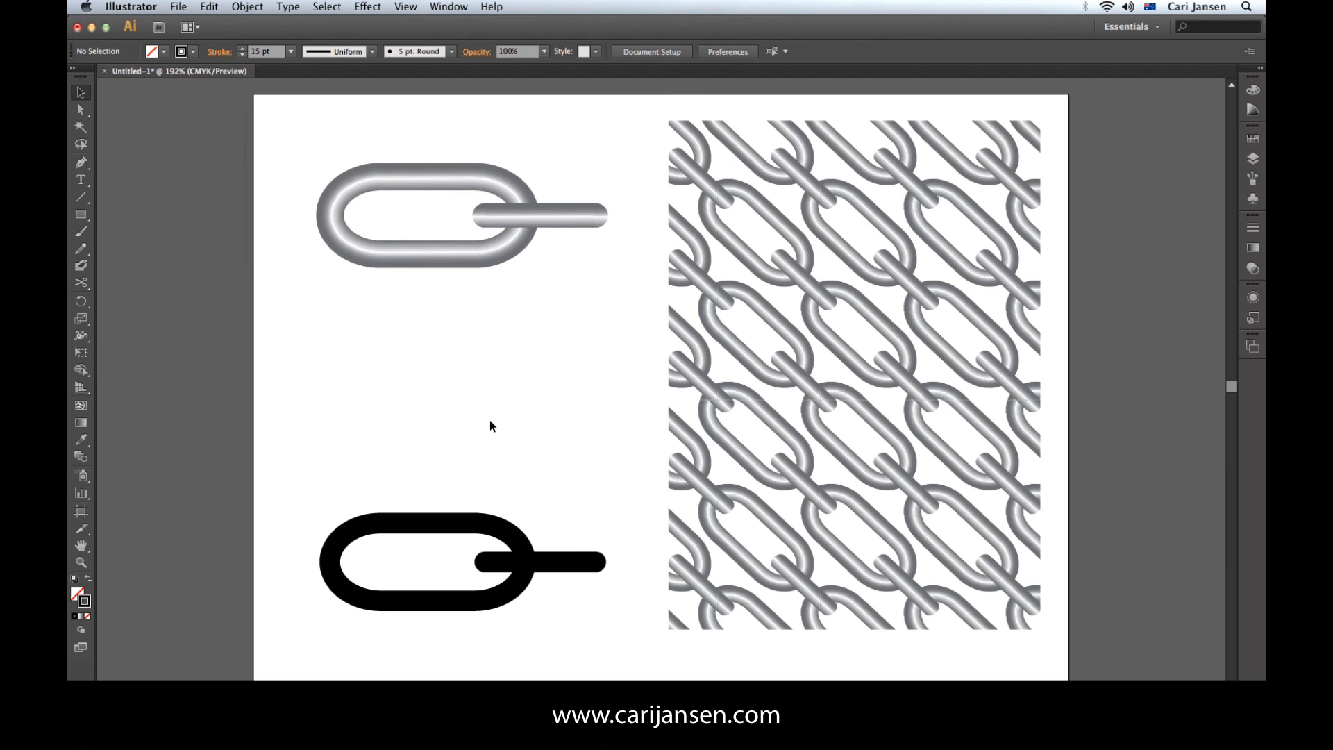
mouse_move(294, 461)
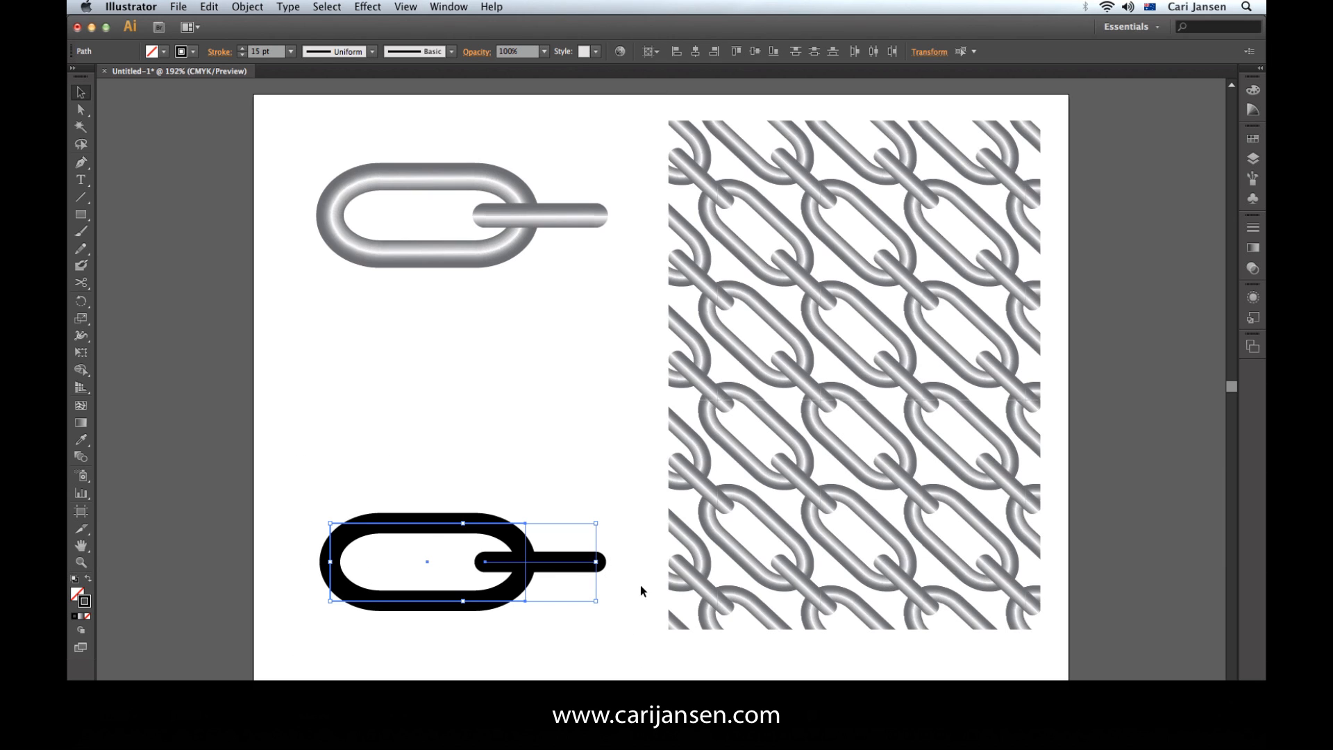
mouse_move(527, 434)
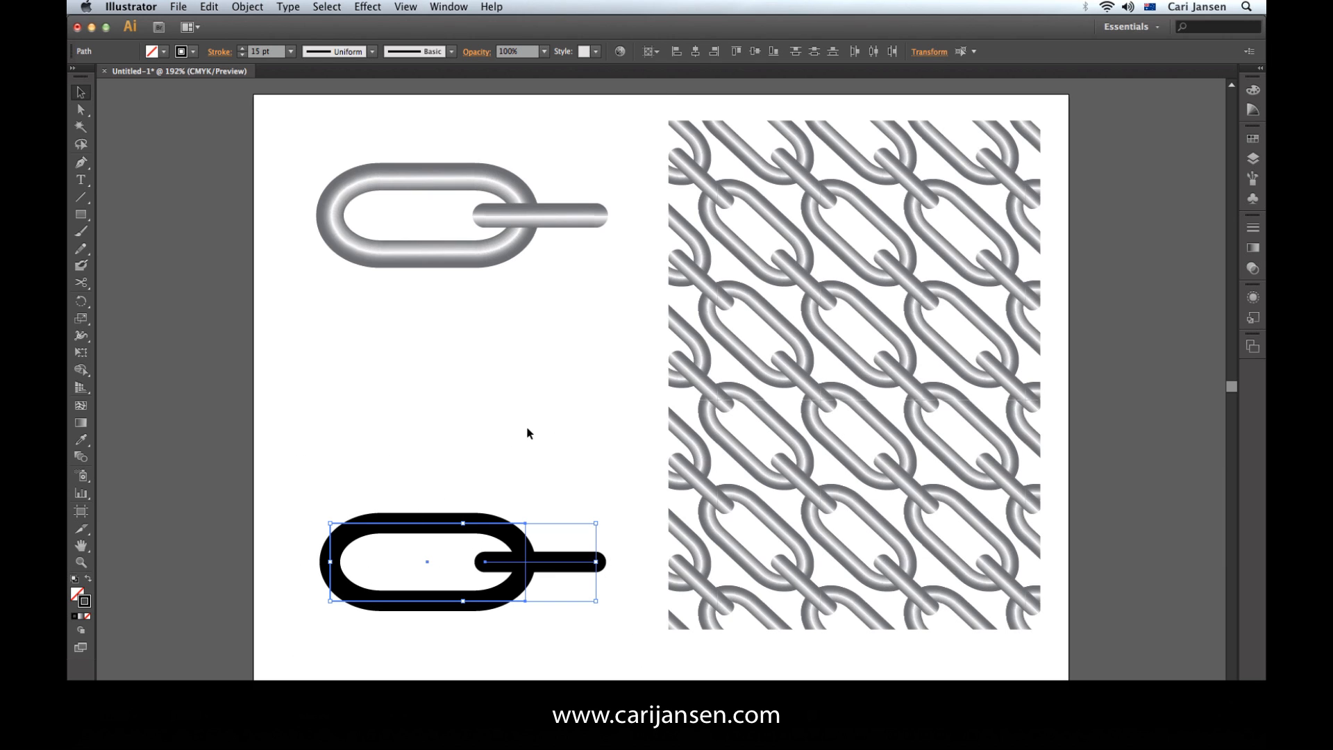
mouse_move(440, 514)
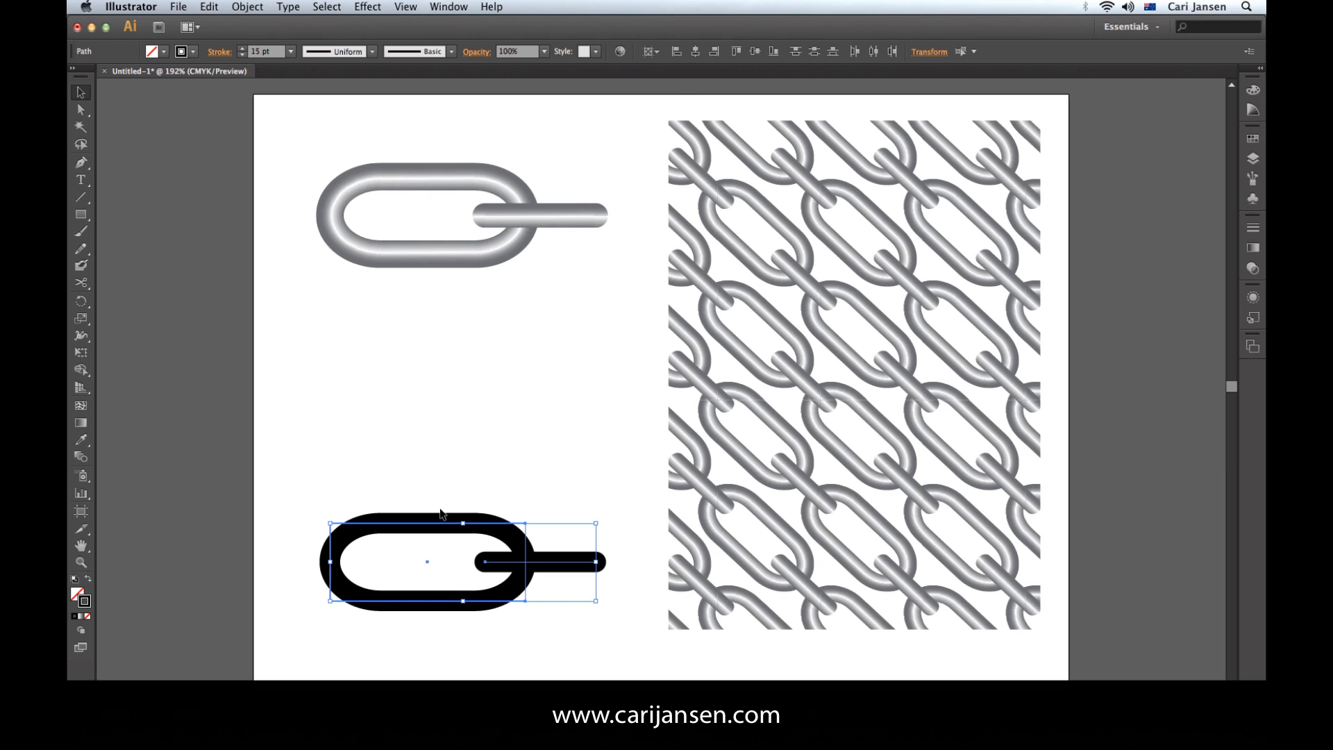
mouse_move(164, 464)
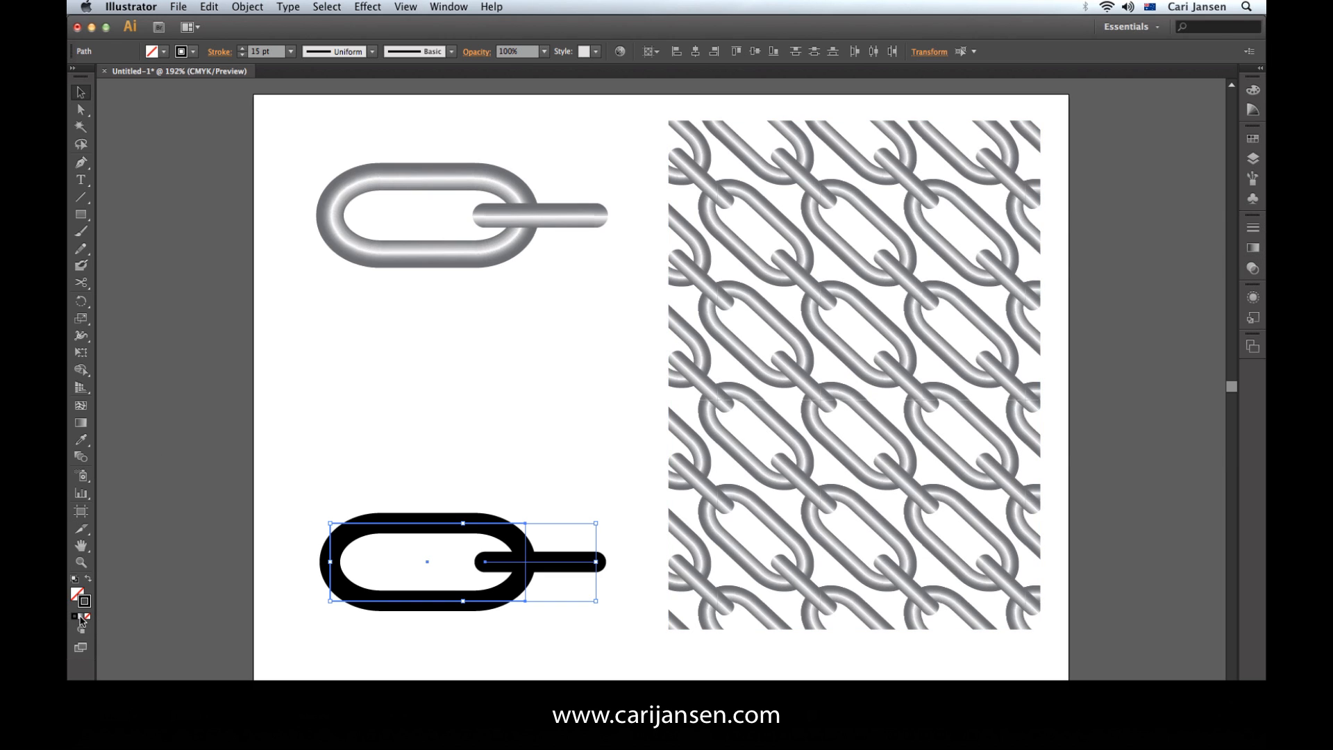
- Fill both strokes with the black-to-white gradient applied across the stroke width
click(81, 597)
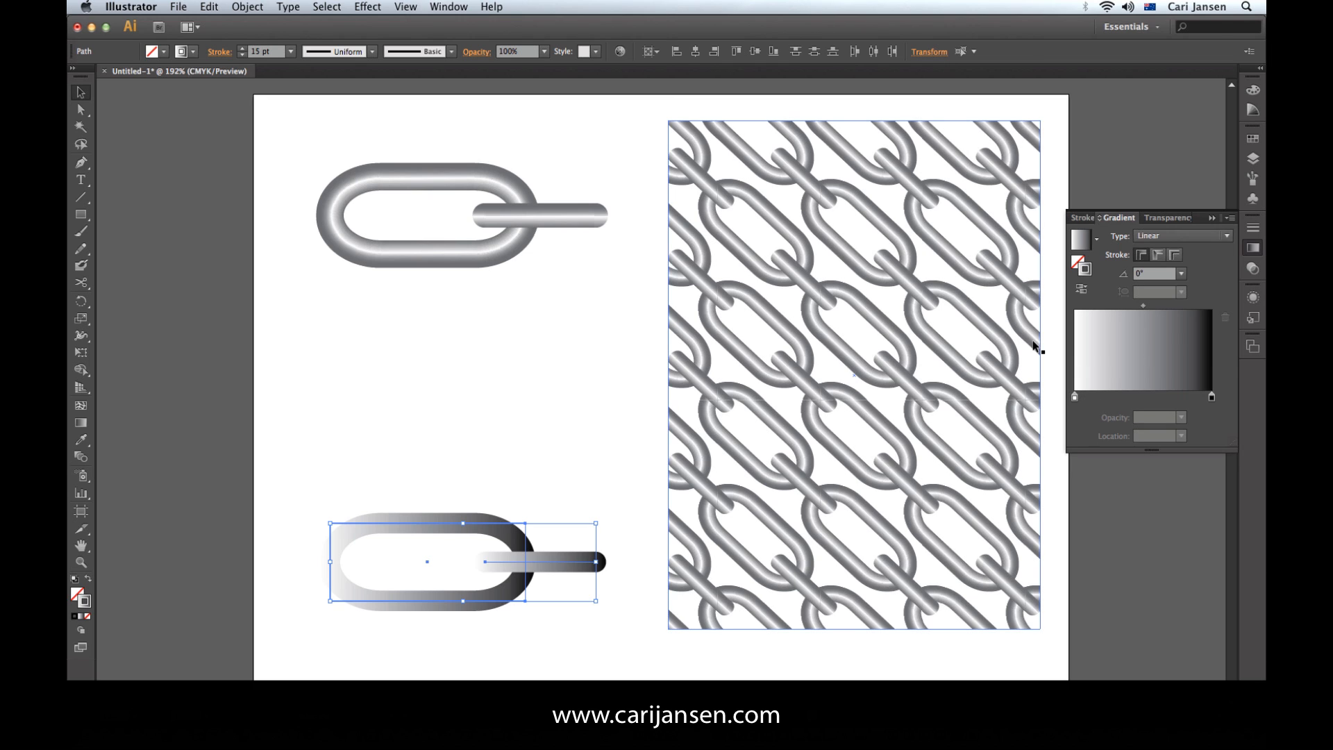
mouse_move(786, 373)
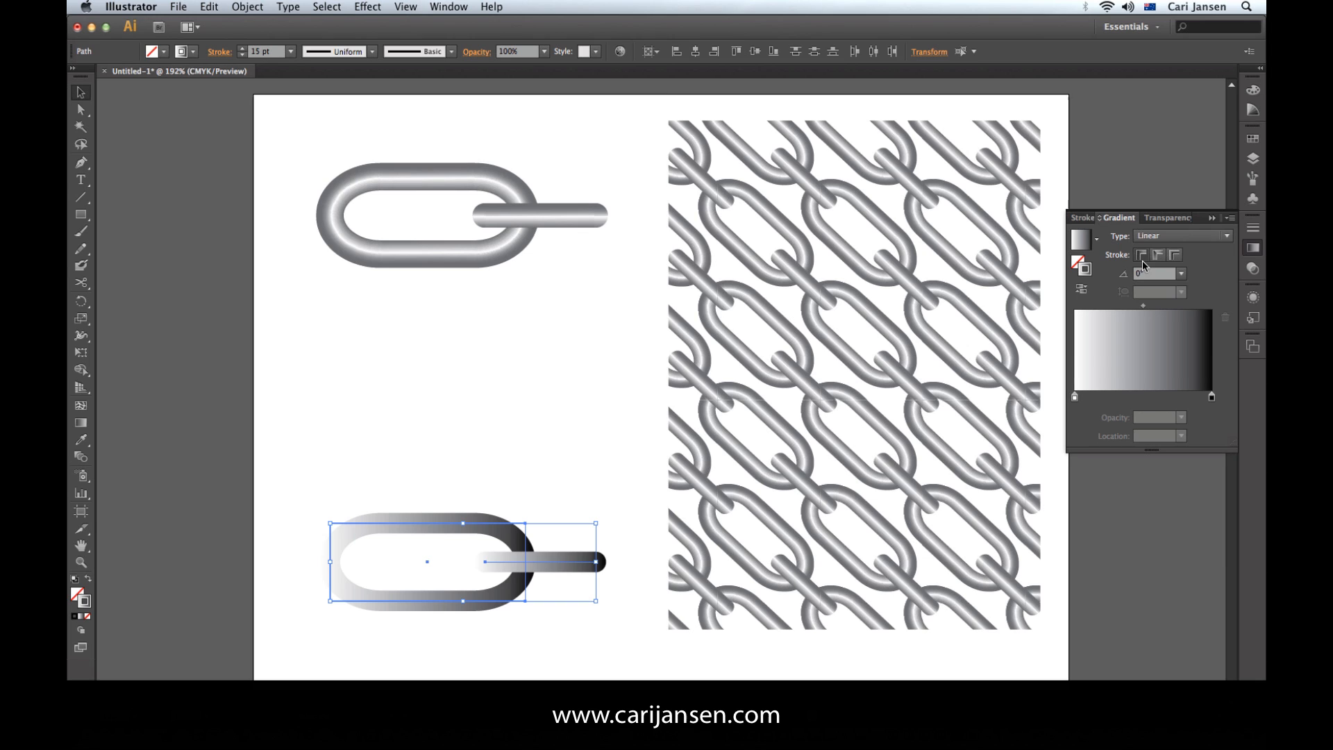
mouse_move(1142, 256)
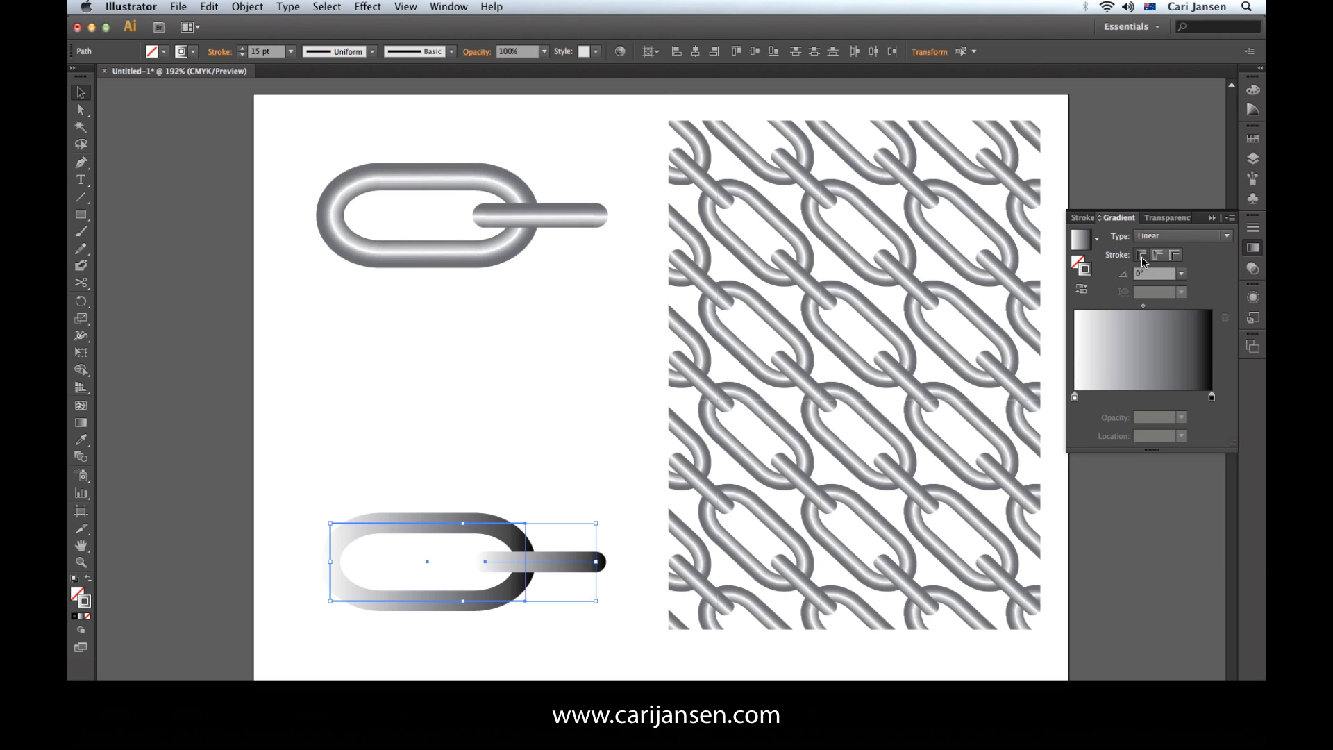
click(1158, 255)
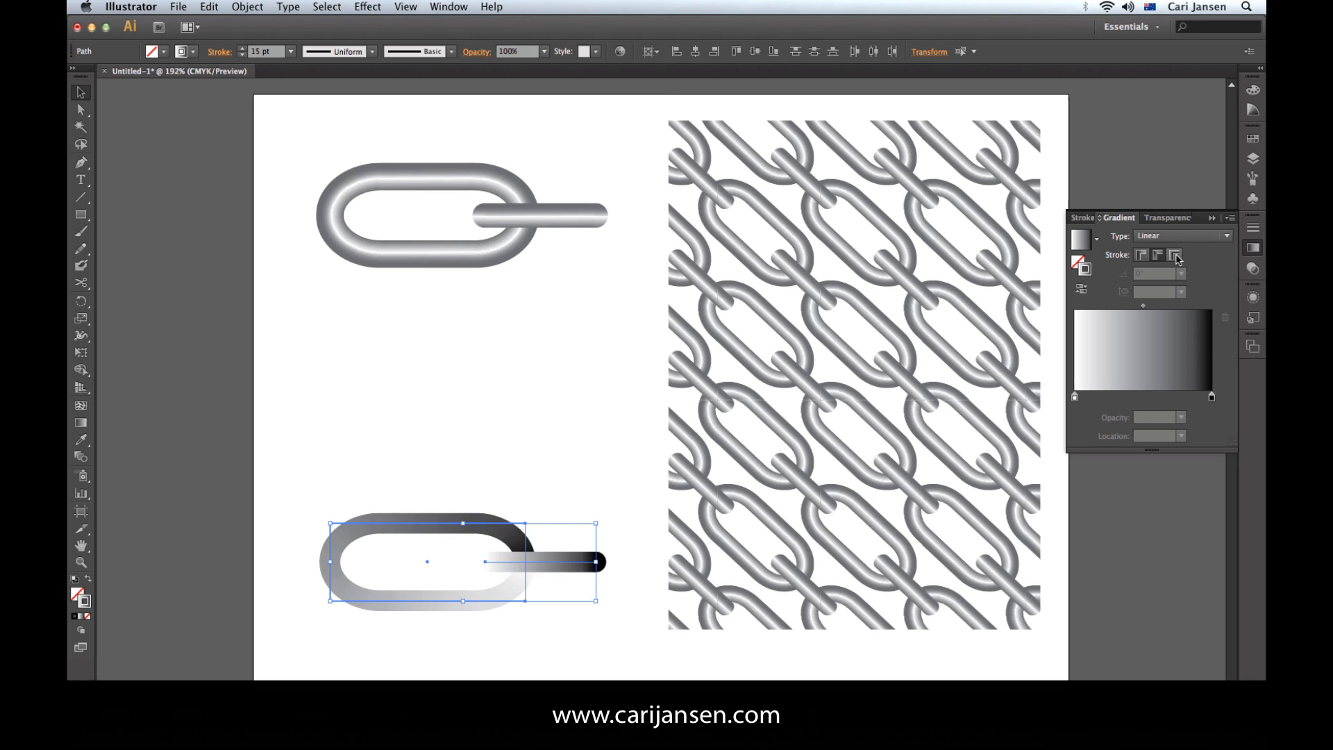
click(1174, 255)
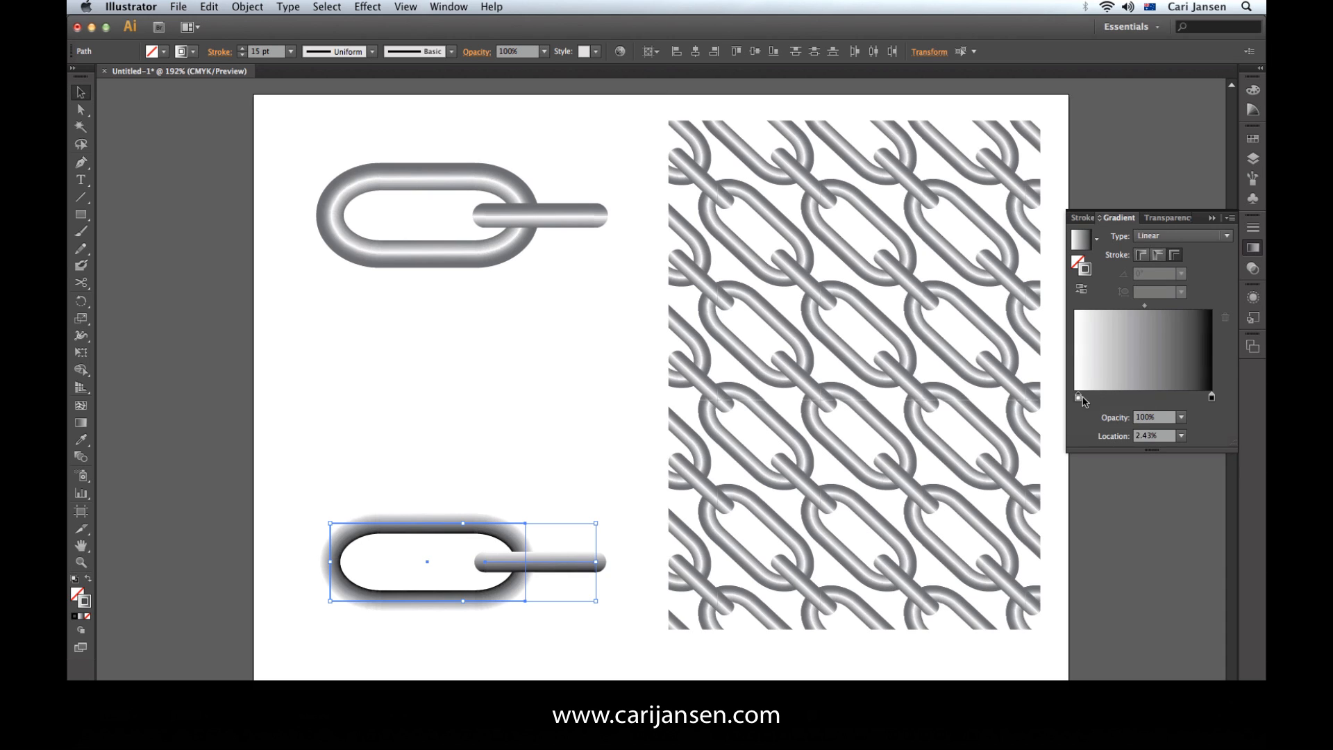
- Rearrange and add gradient stops, recolouring them to dark–light–dark metallic greys
drag(1086, 397, 1190, 397)
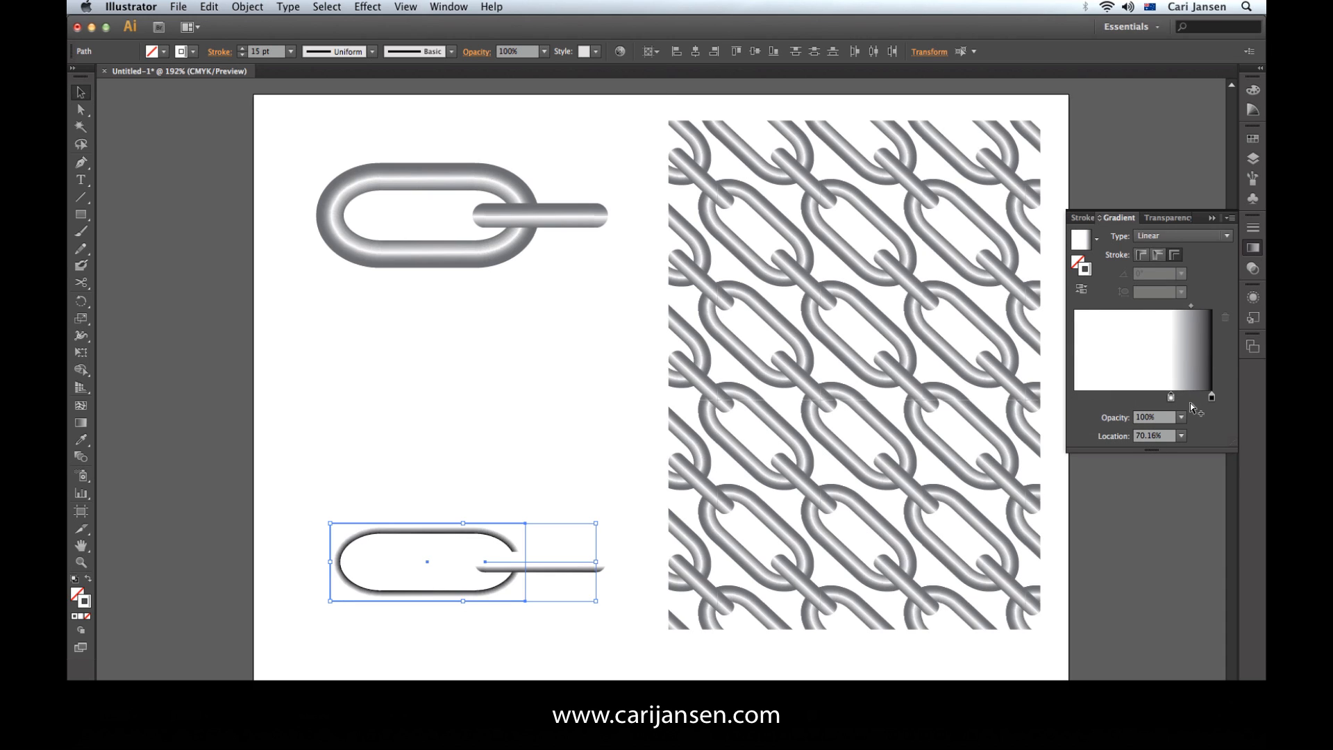
drag(1169, 396, 1191, 395)
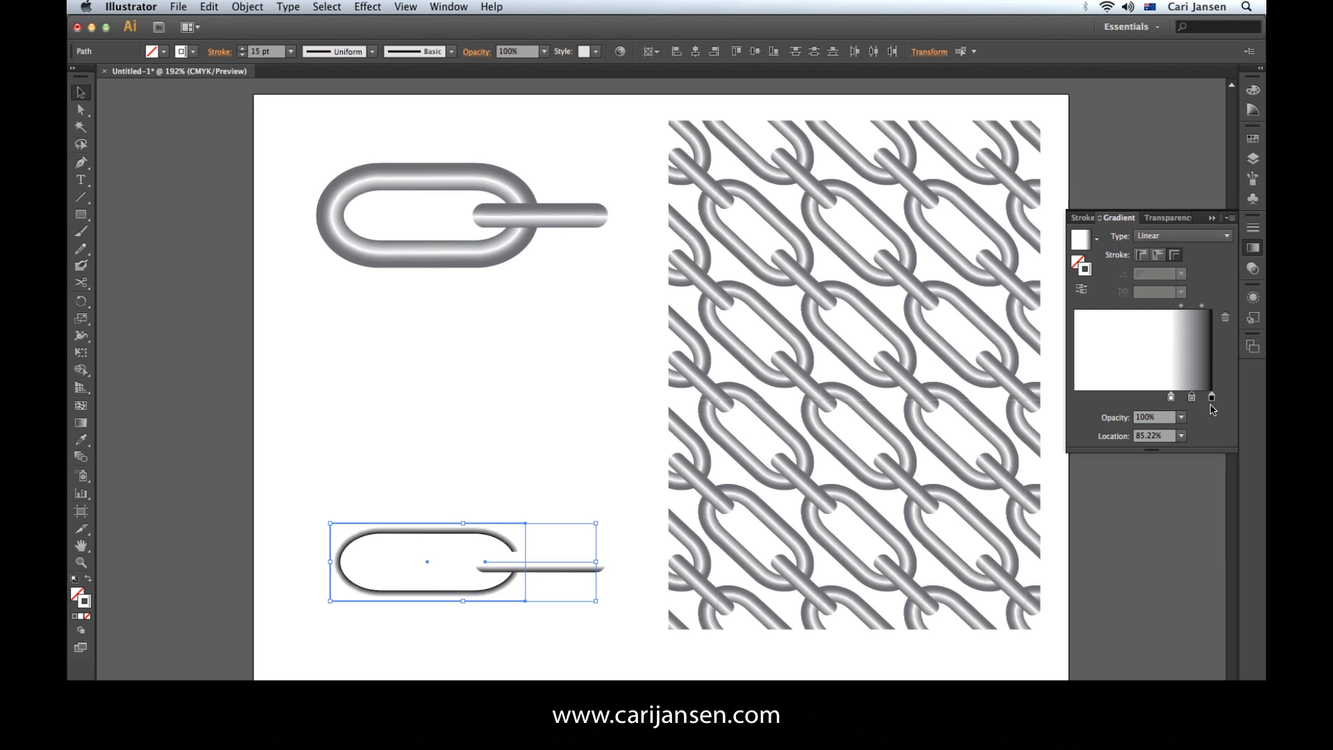
mouse_move(1191, 400)
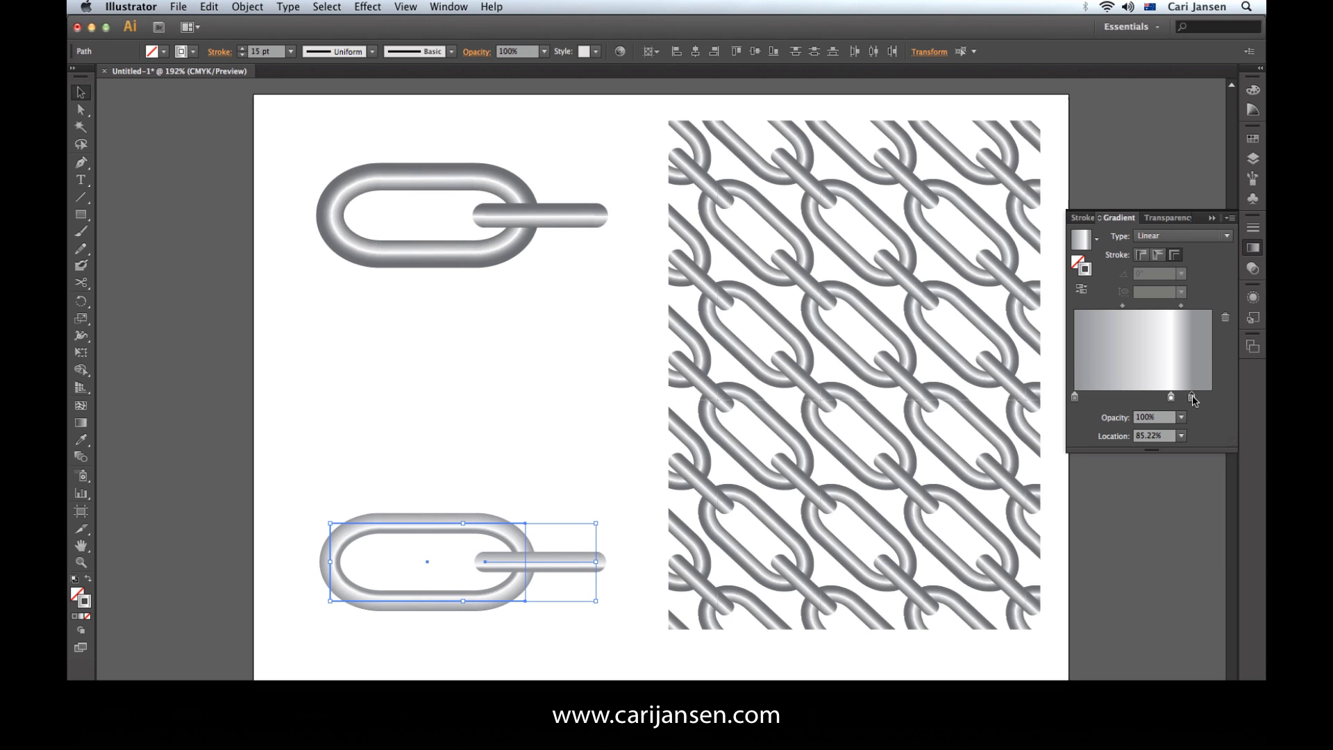
drag(1172, 397, 1211, 398)
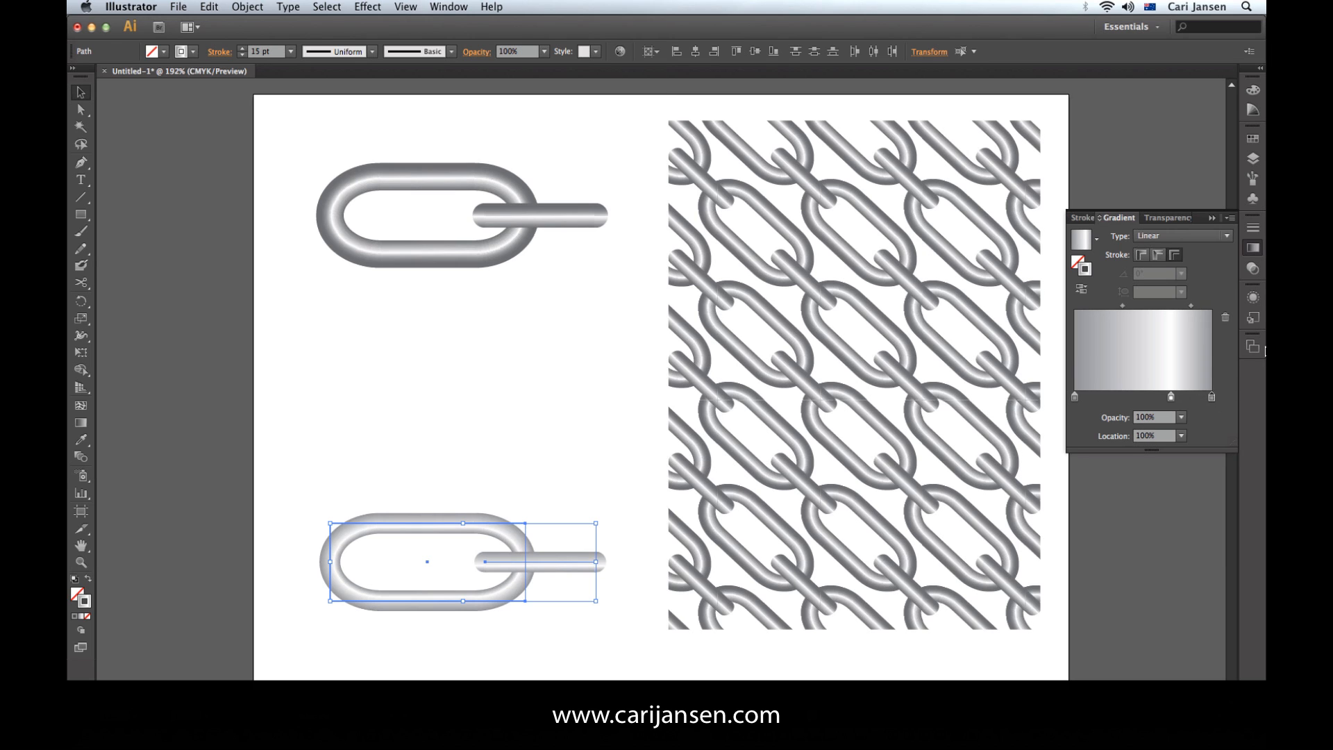
mouse_move(1123, 309)
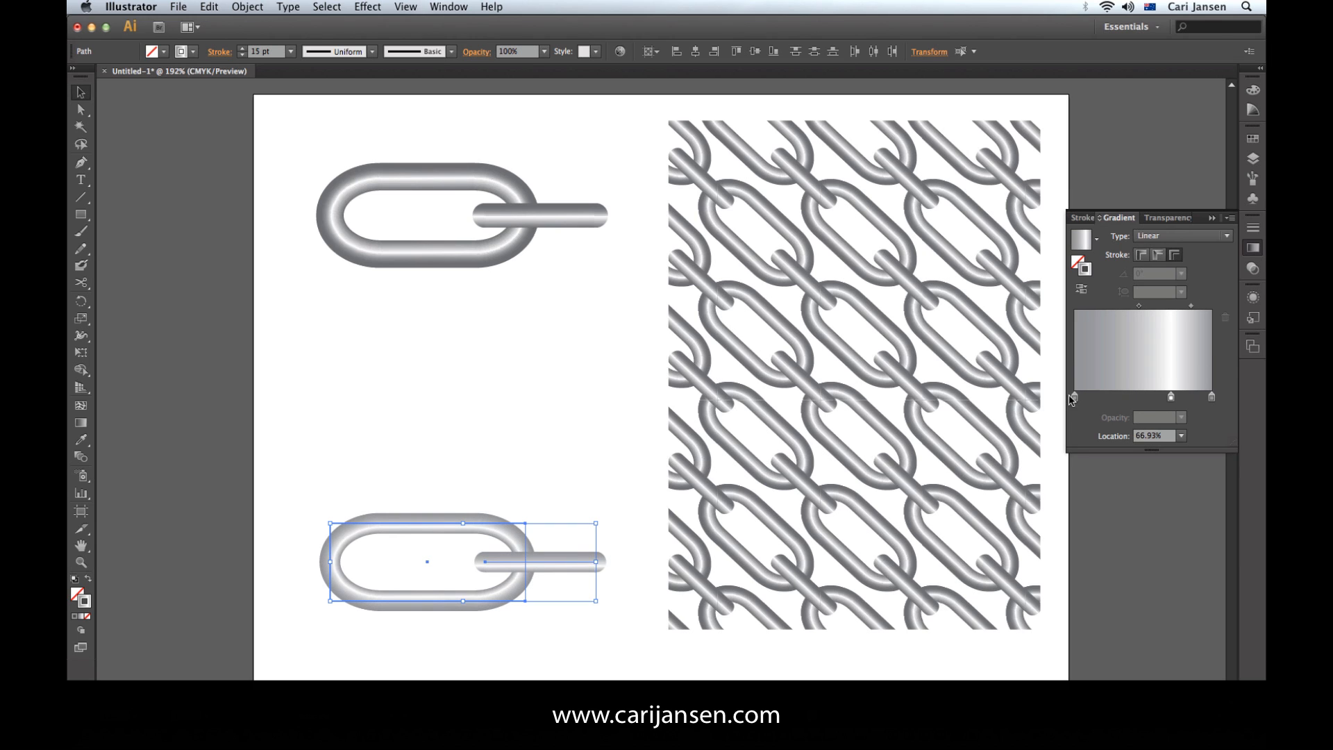
click(1075, 397)
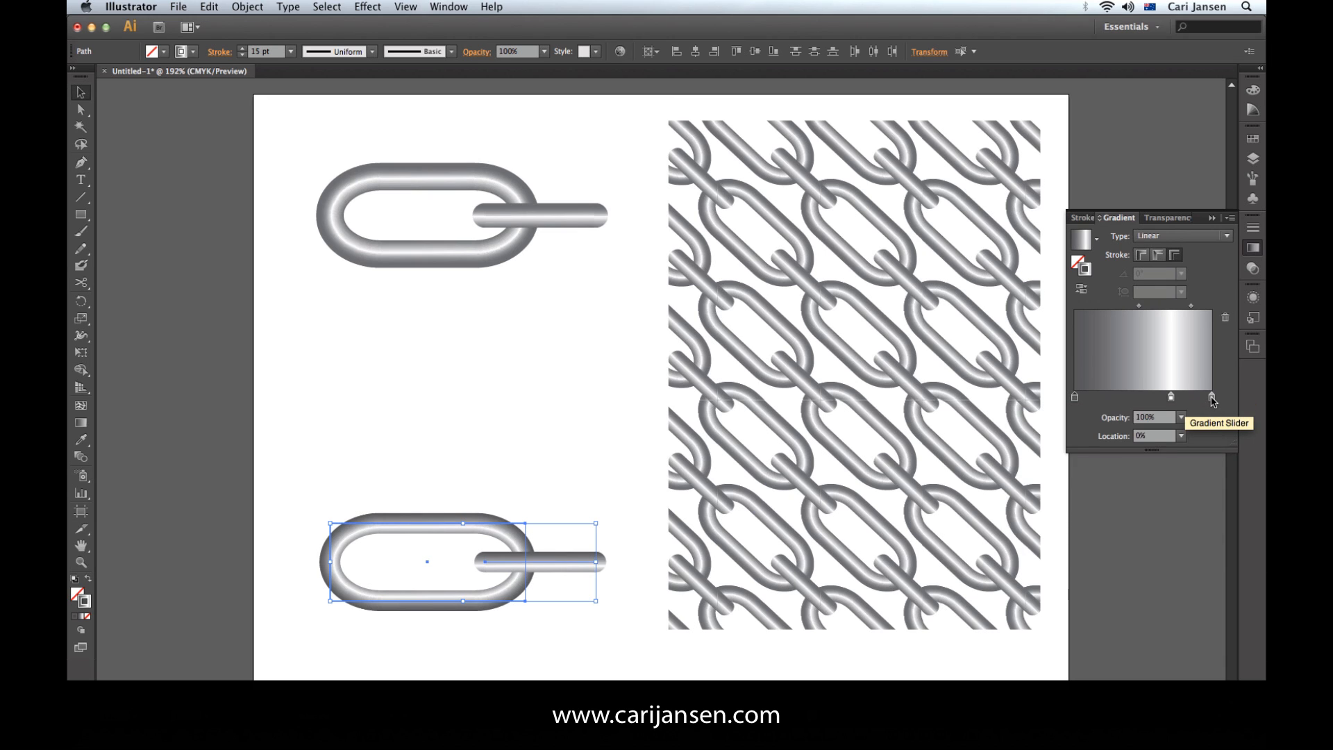
click(1210, 397)
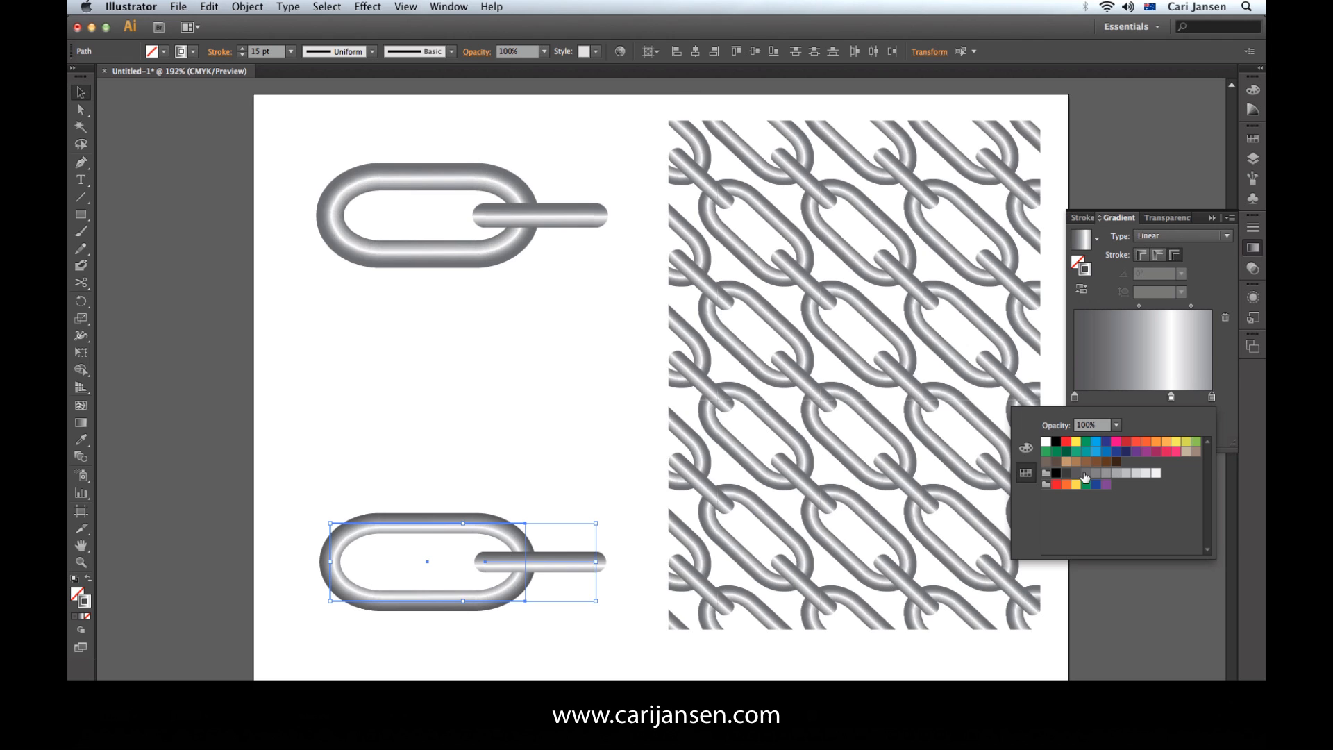
mouse_move(1190, 312)
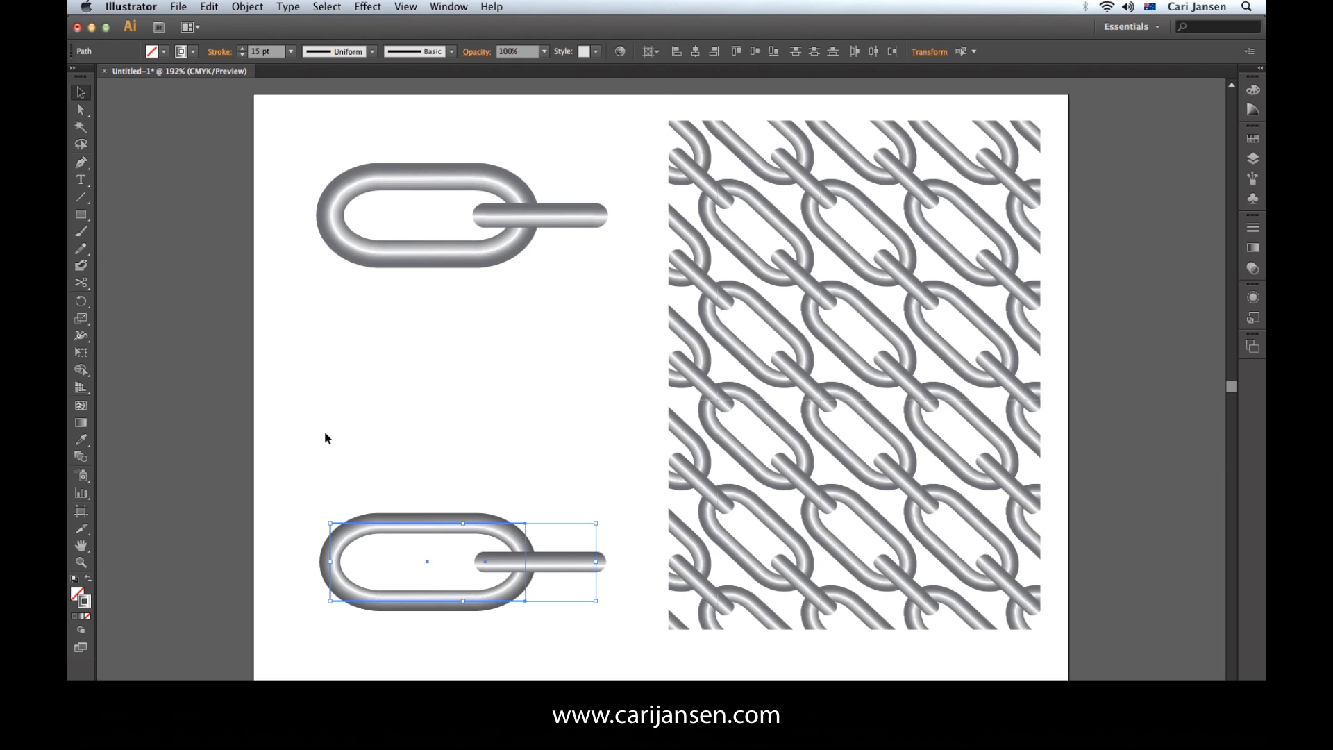
mouse_move(631, 633)
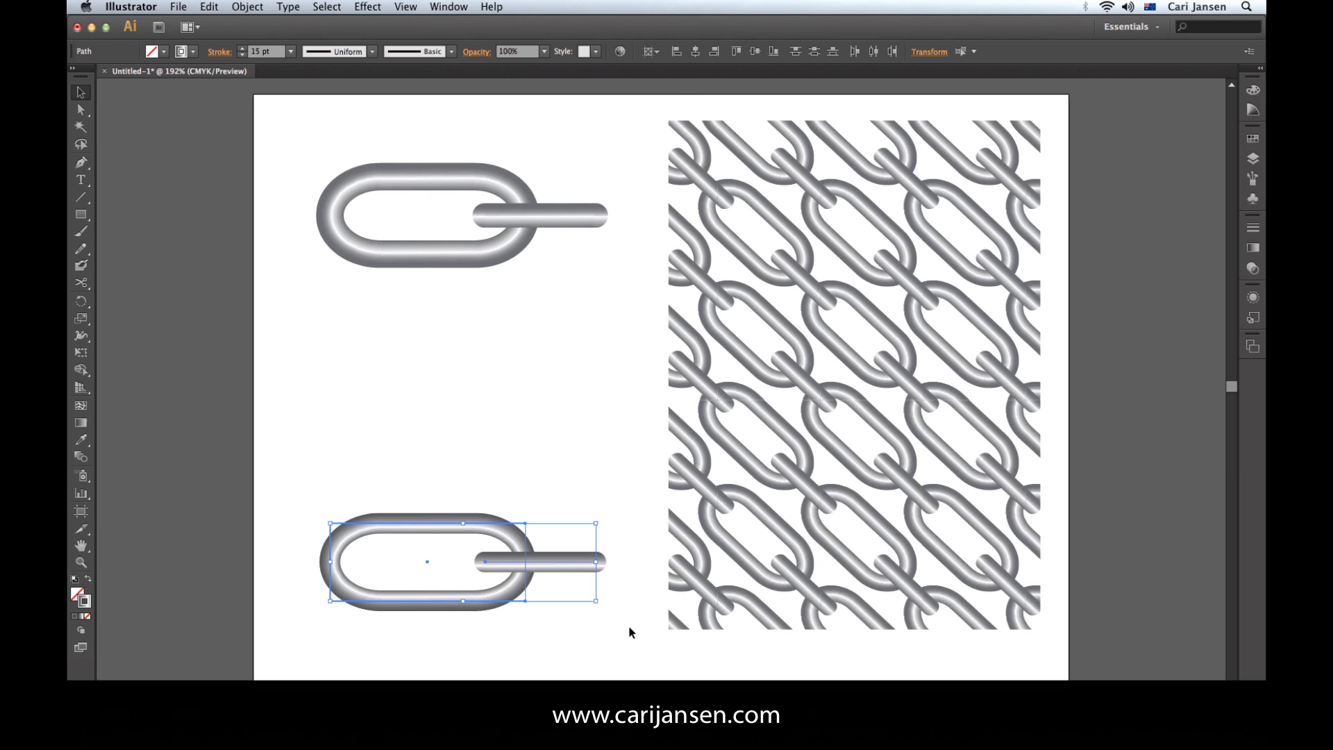
mouse_move(1053, 289)
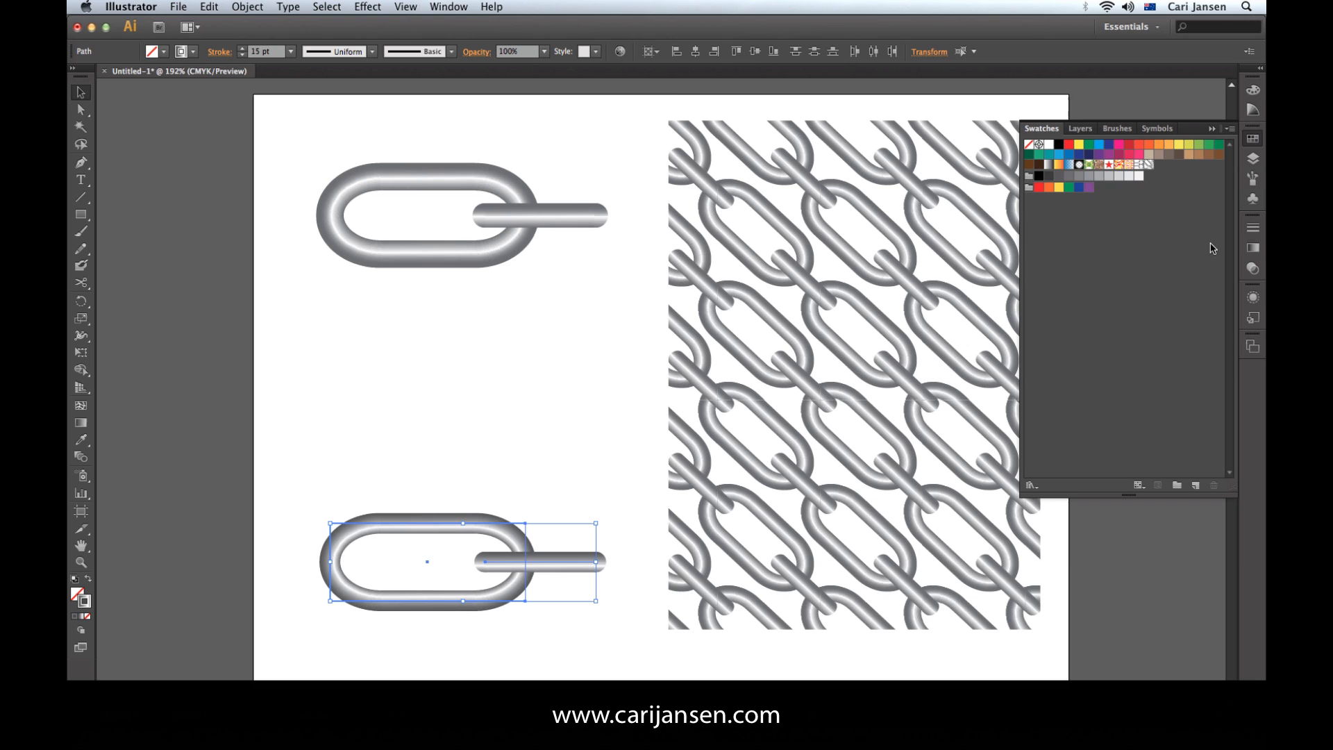
mouse_move(612, 247)
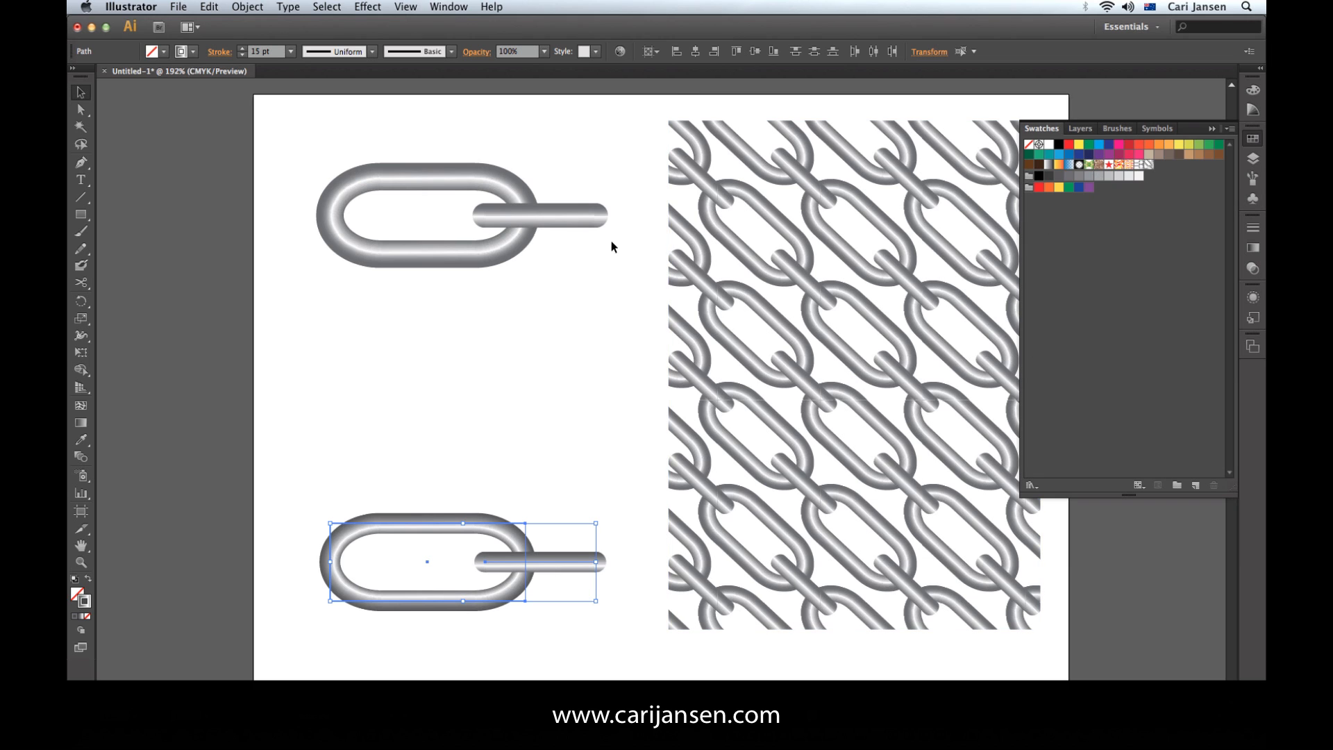
mouse_move(426, 509)
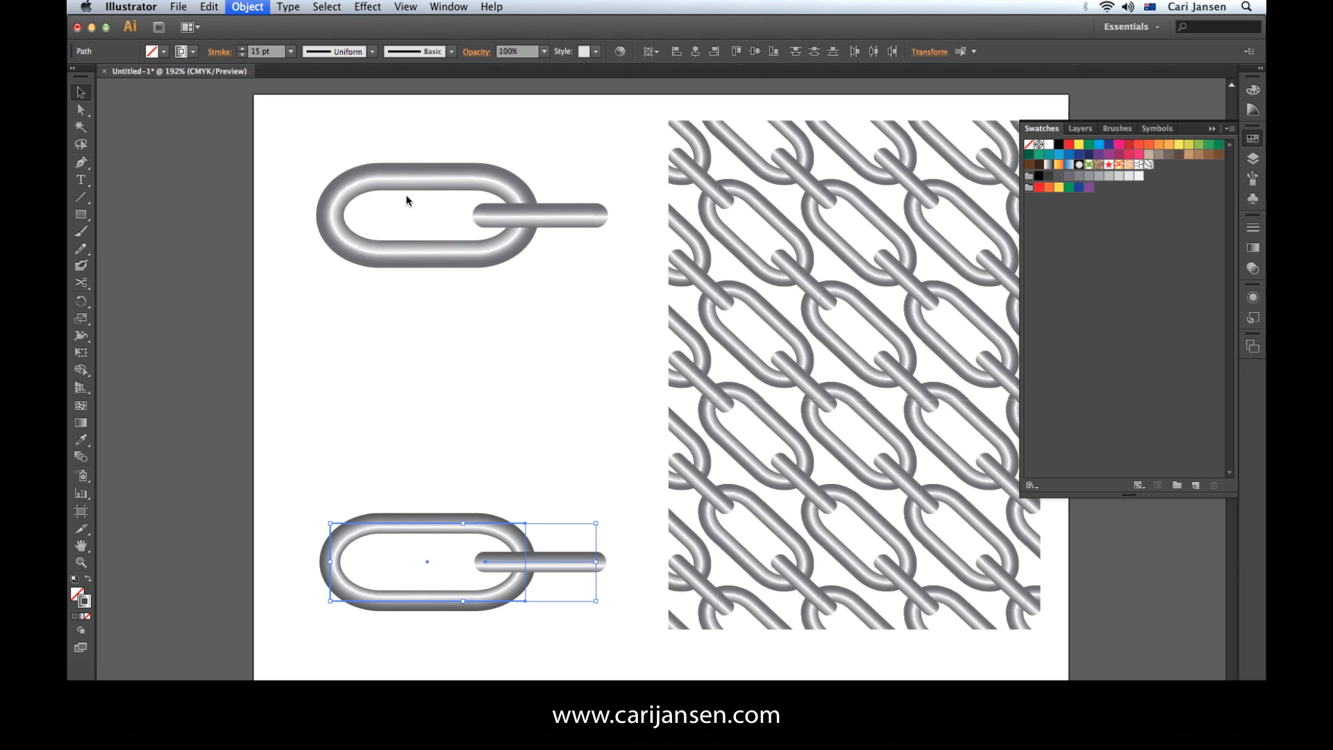
- Make a pattern from the bottom link and enter Pattern Editing Mode past the alert
click(247, 7)
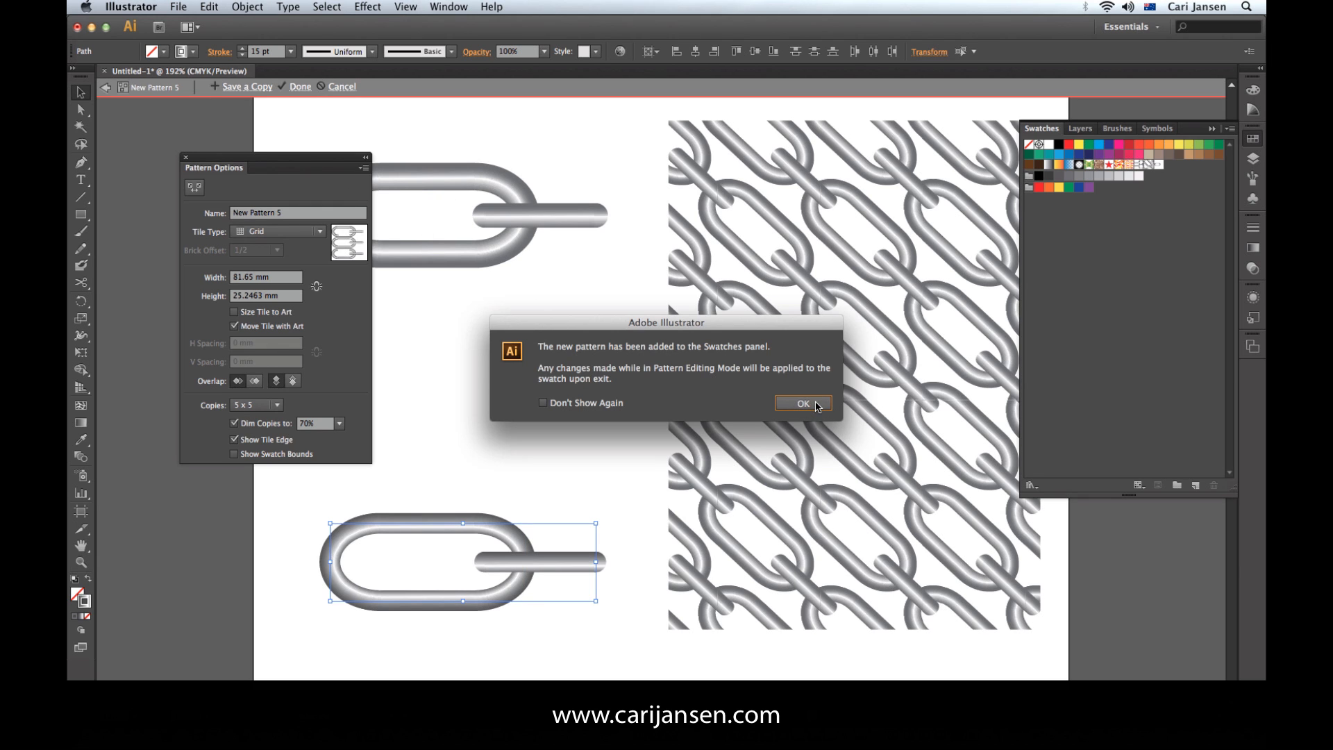
click(801, 402)
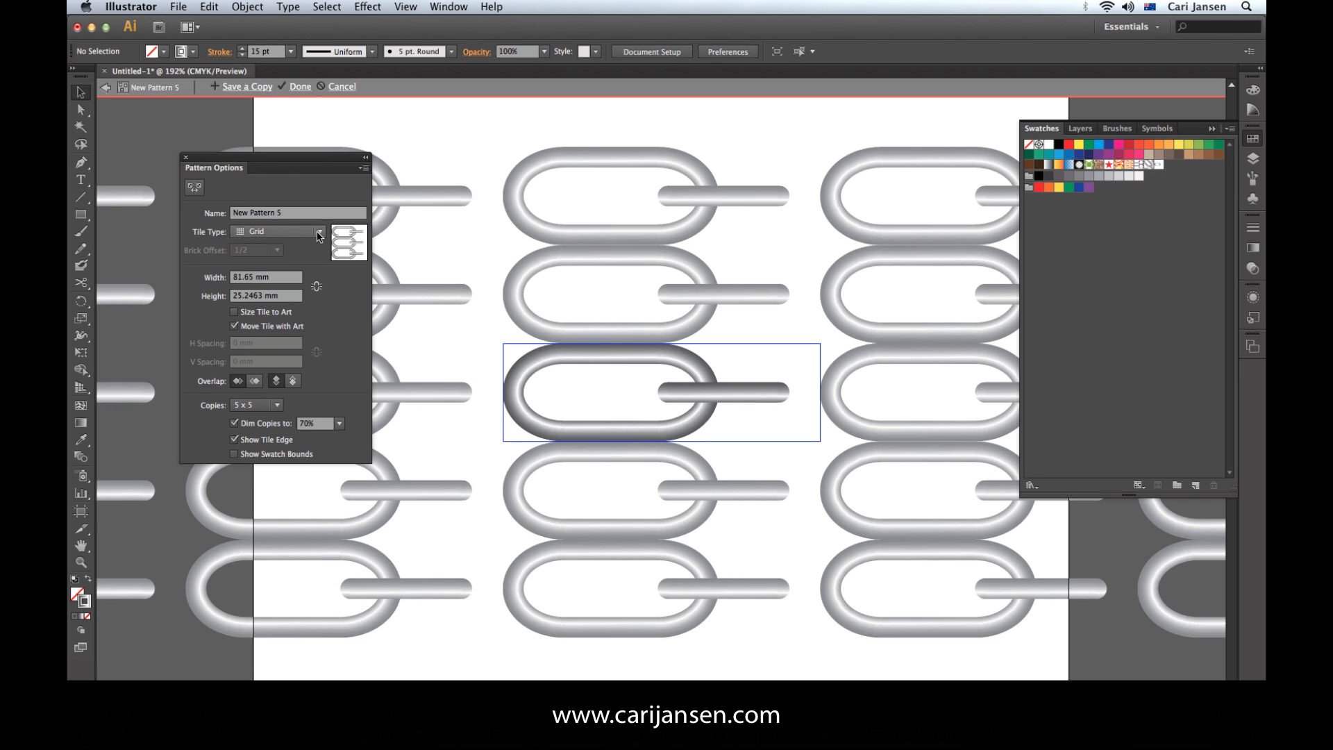
mouse_move(286, 237)
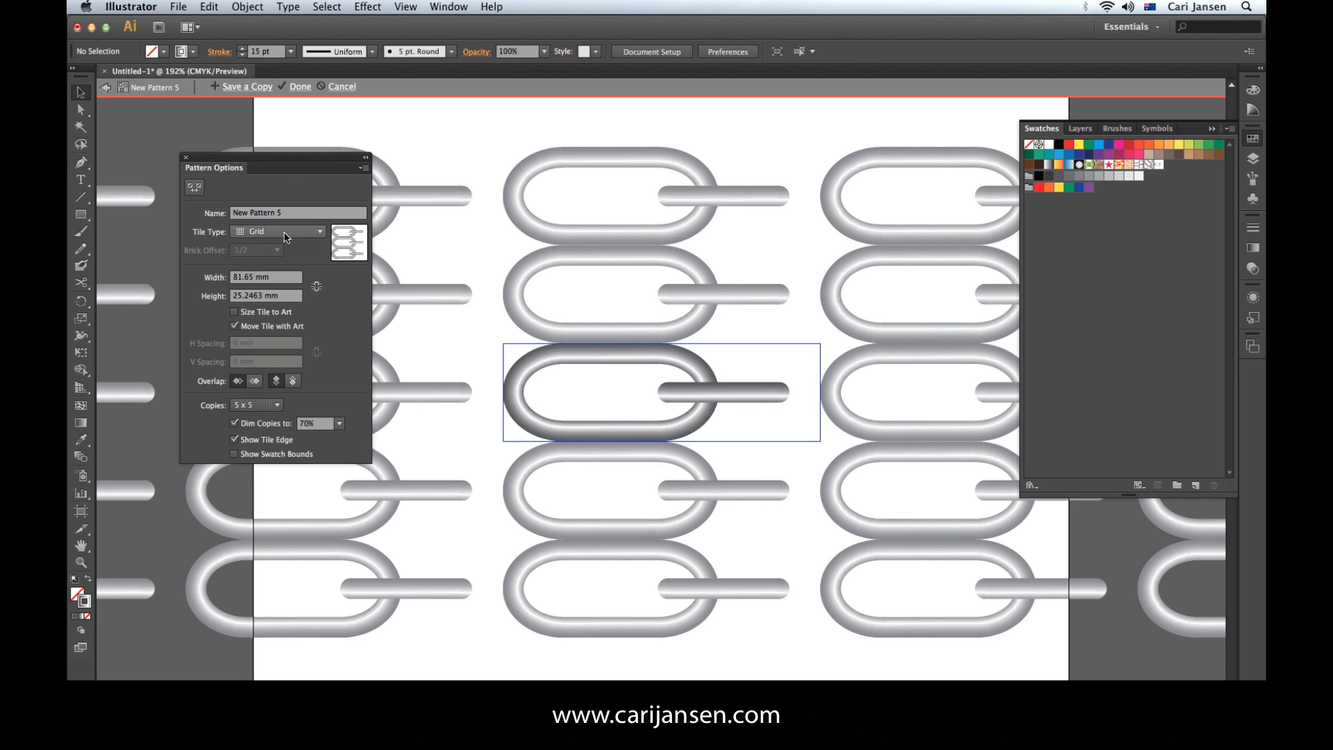
click(279, 232)
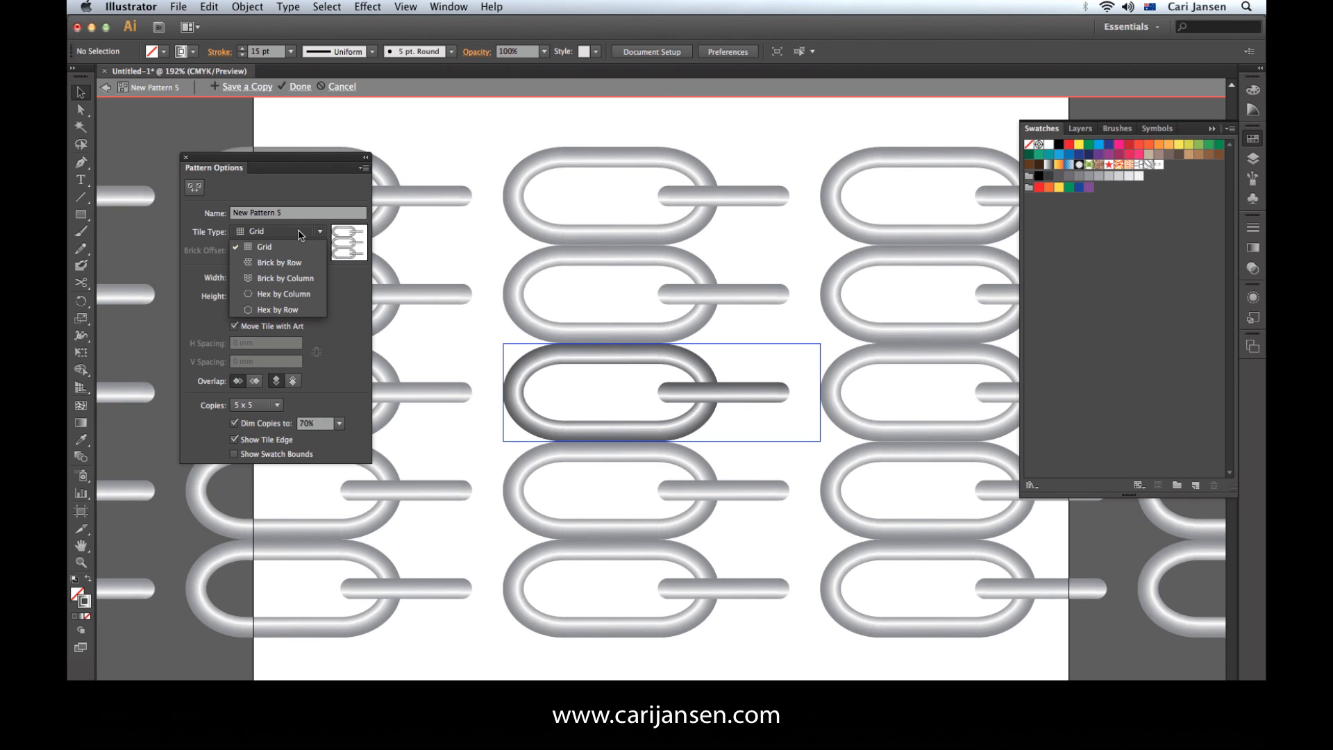
mouse_move(280, 262)
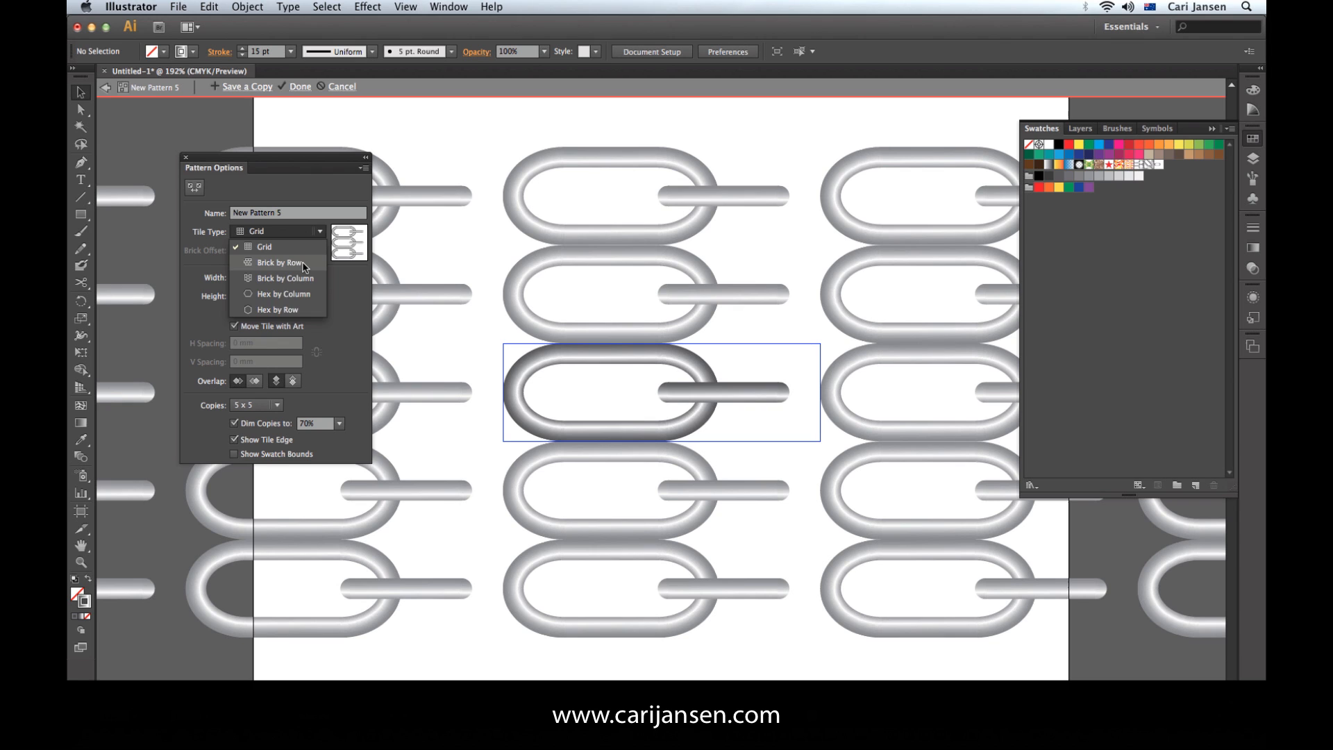
click(279, 262)
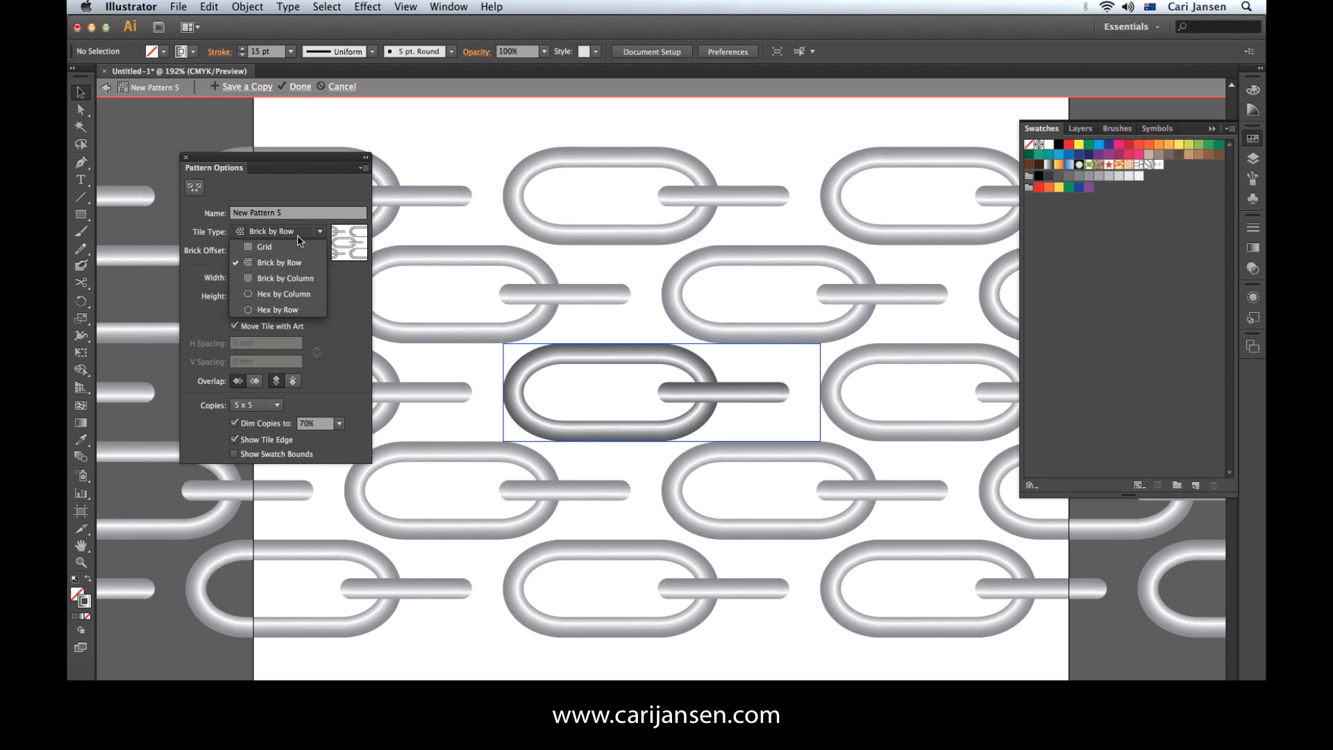
click(279, 263)
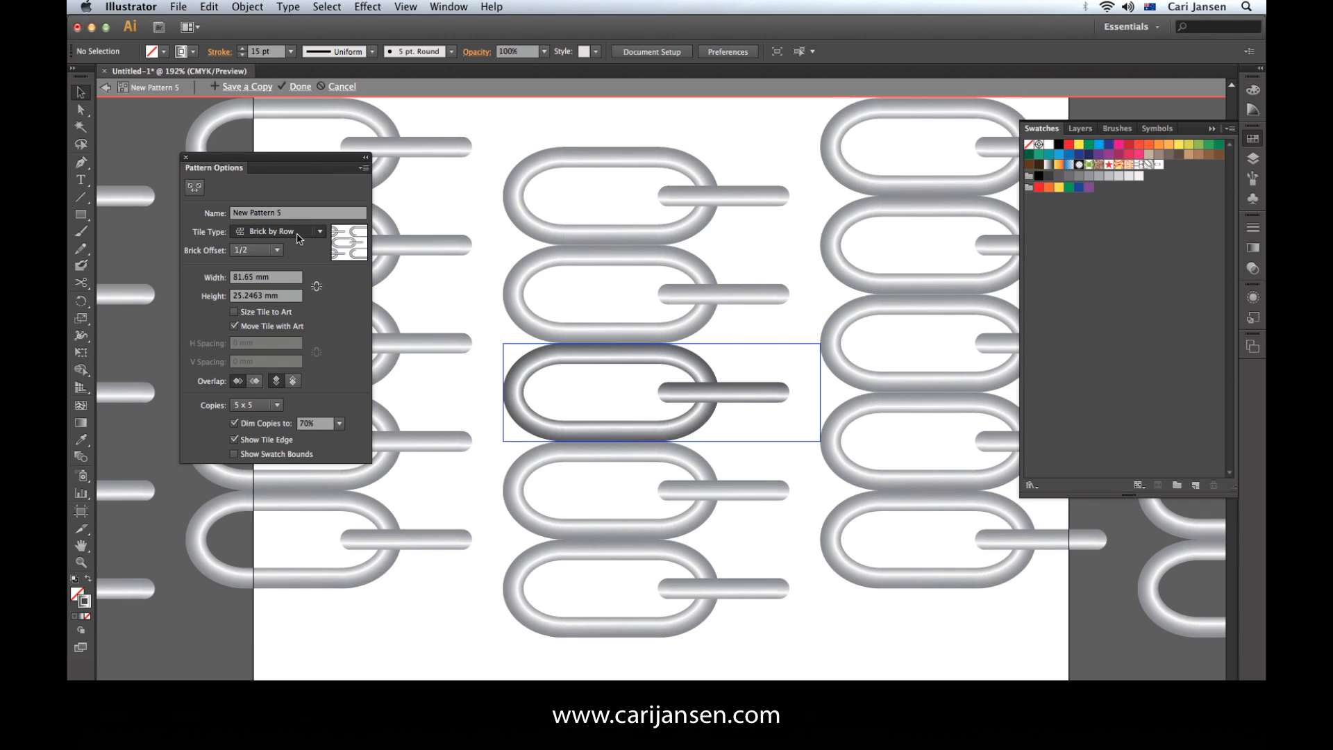
click(280, 232)
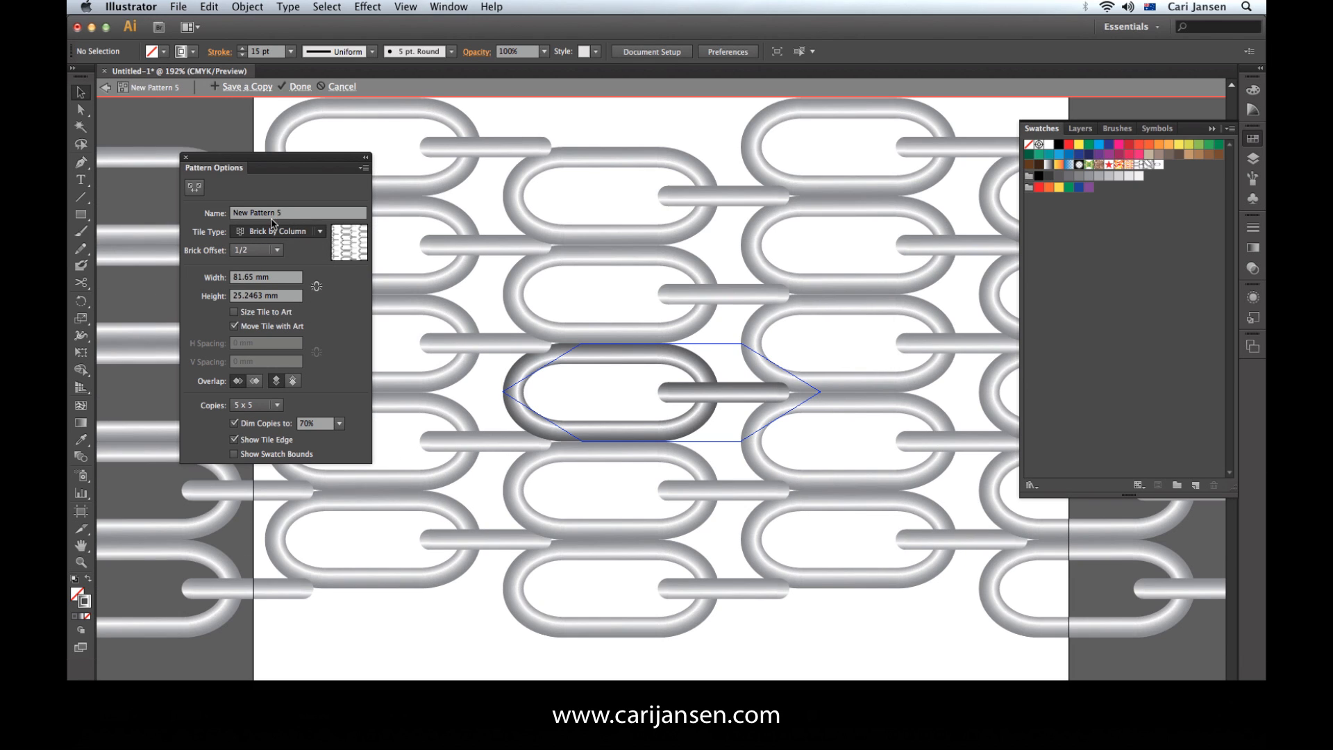
click(279, 232)
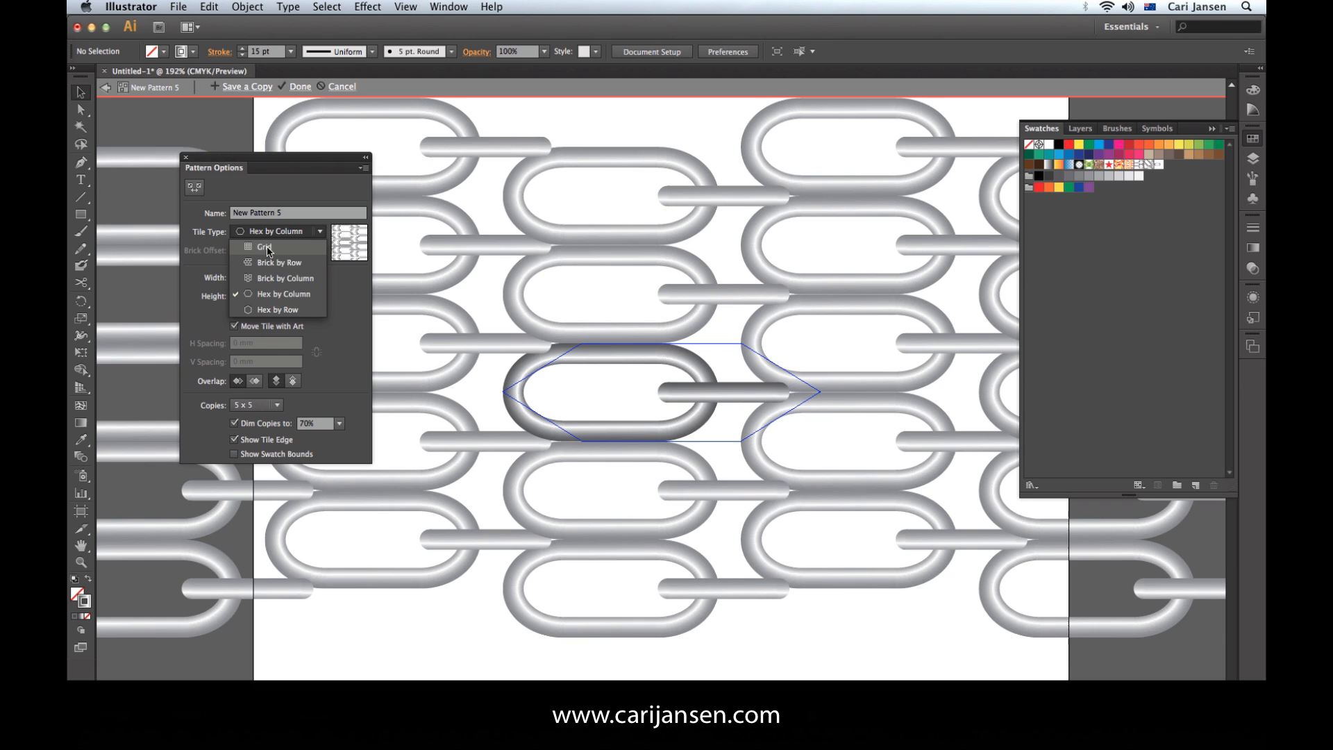
click(263, 247)
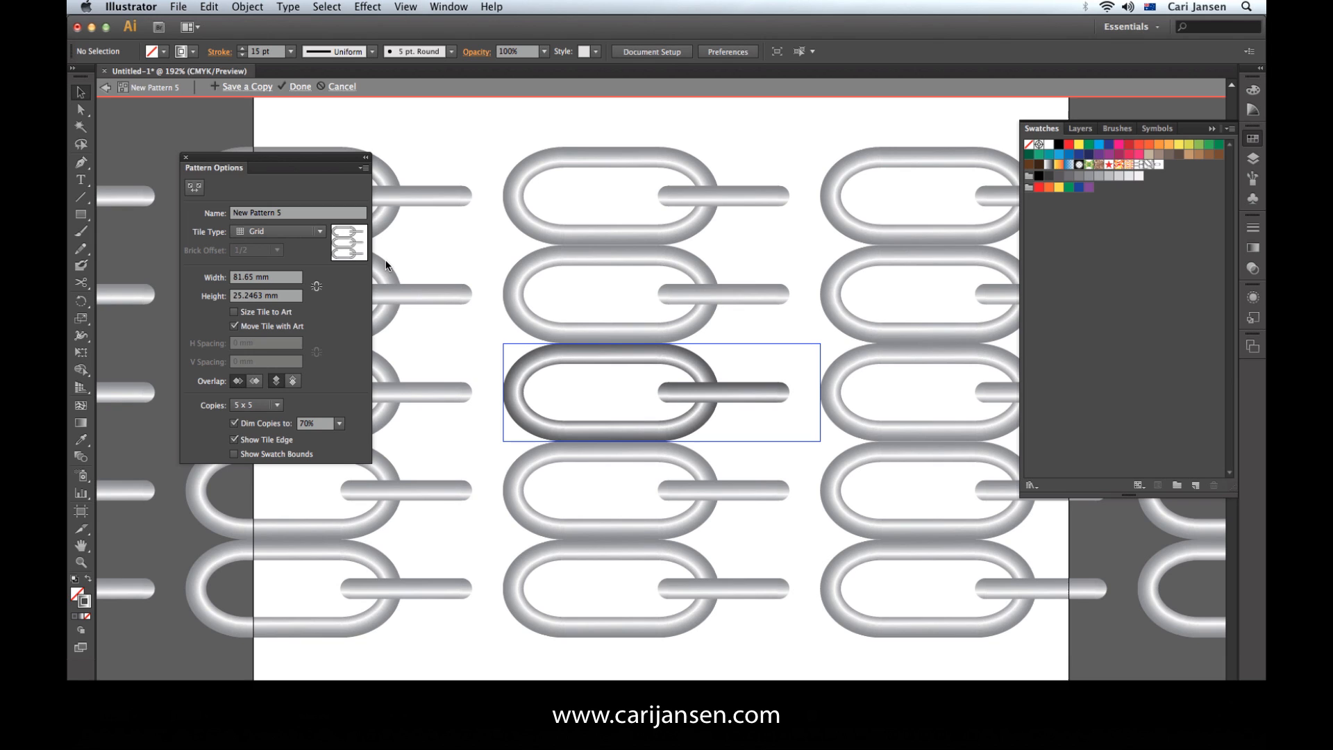
mouse_move(194, 187)
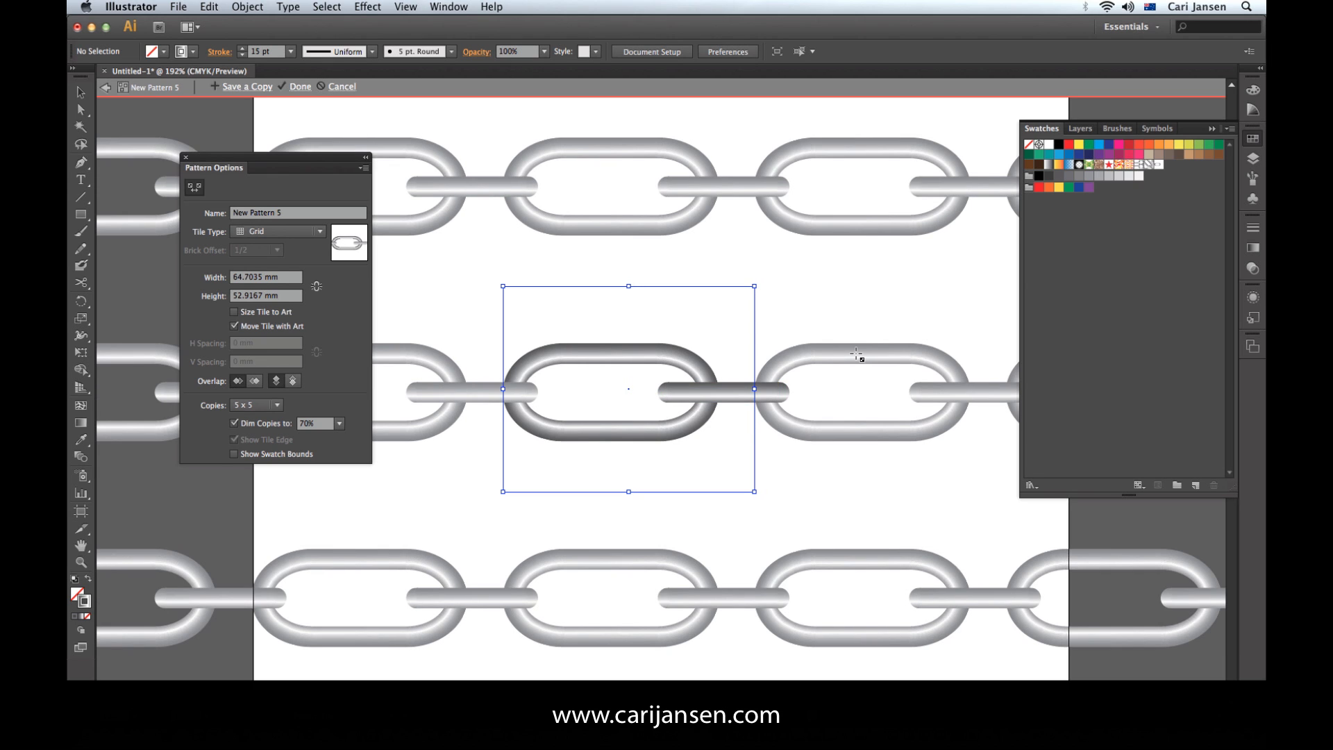
mouse_move(756, 392)
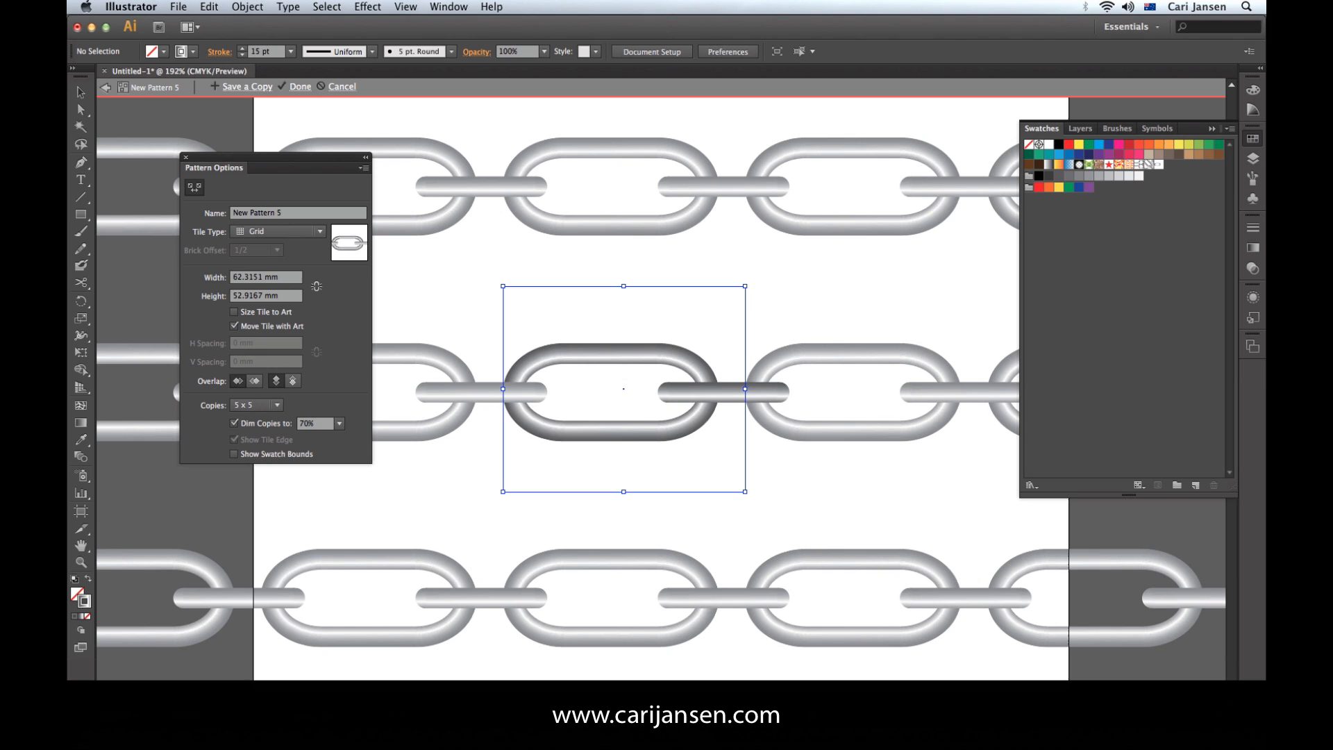
- Finish resizing the tile to about 62 × 52.9 mm and enable Show Tile Edge
click(235, 440)
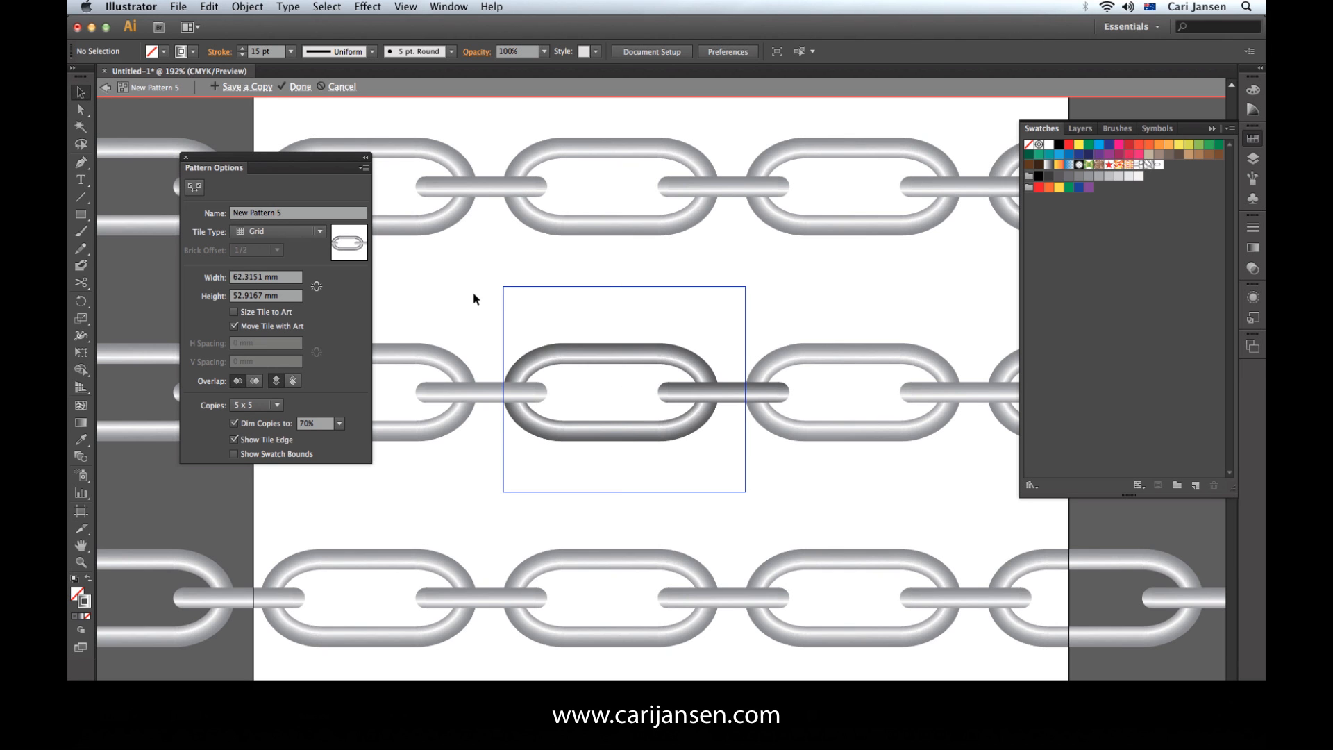
click(596, 391)
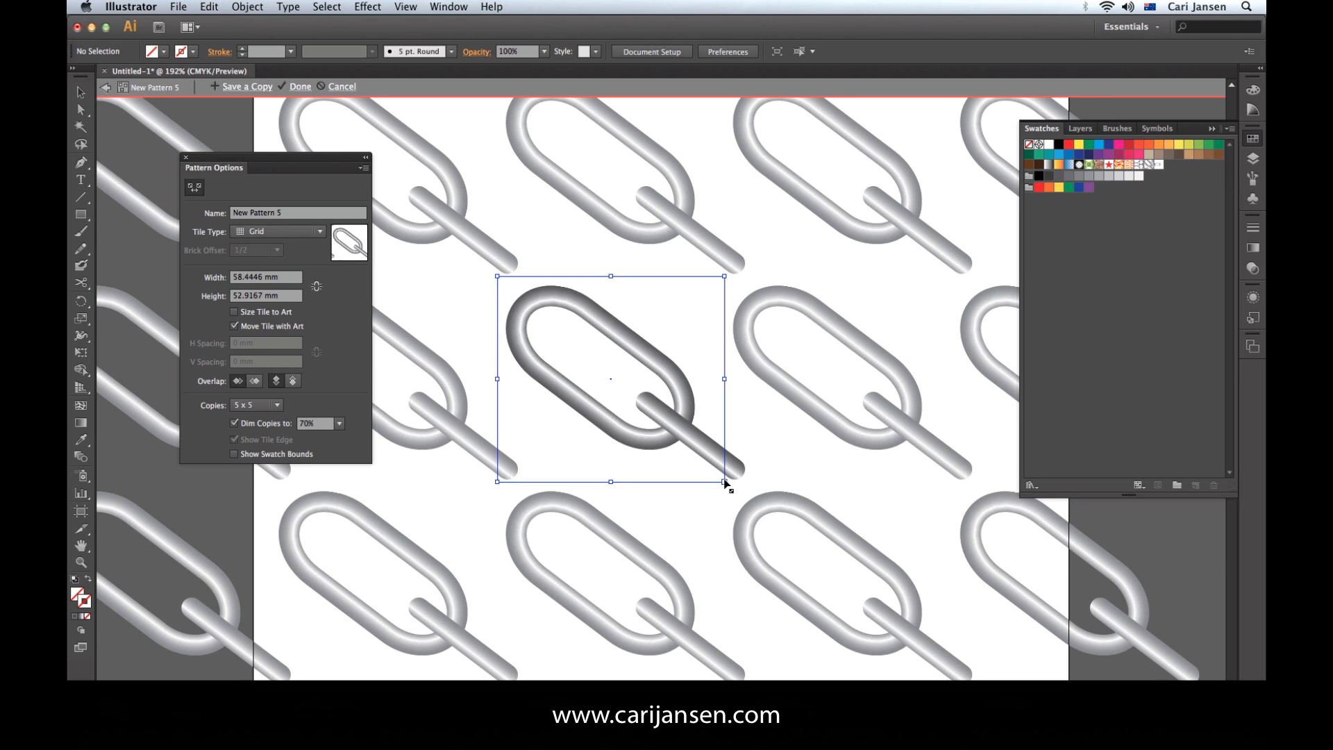
- Tighten the tile to about 41 × 43 mm so diagonal links interlock, then exit with Done
drag(723, 479, 726, 460)
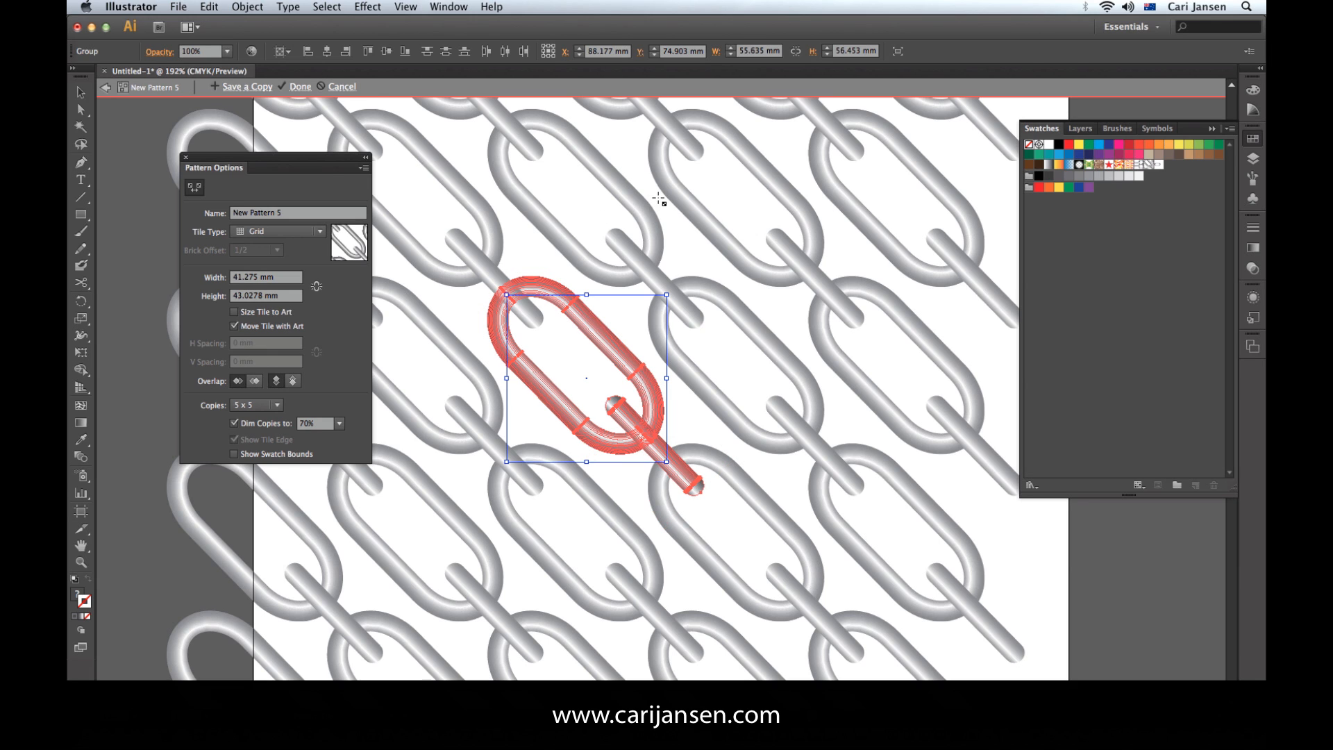
mouse_move(678, 218)
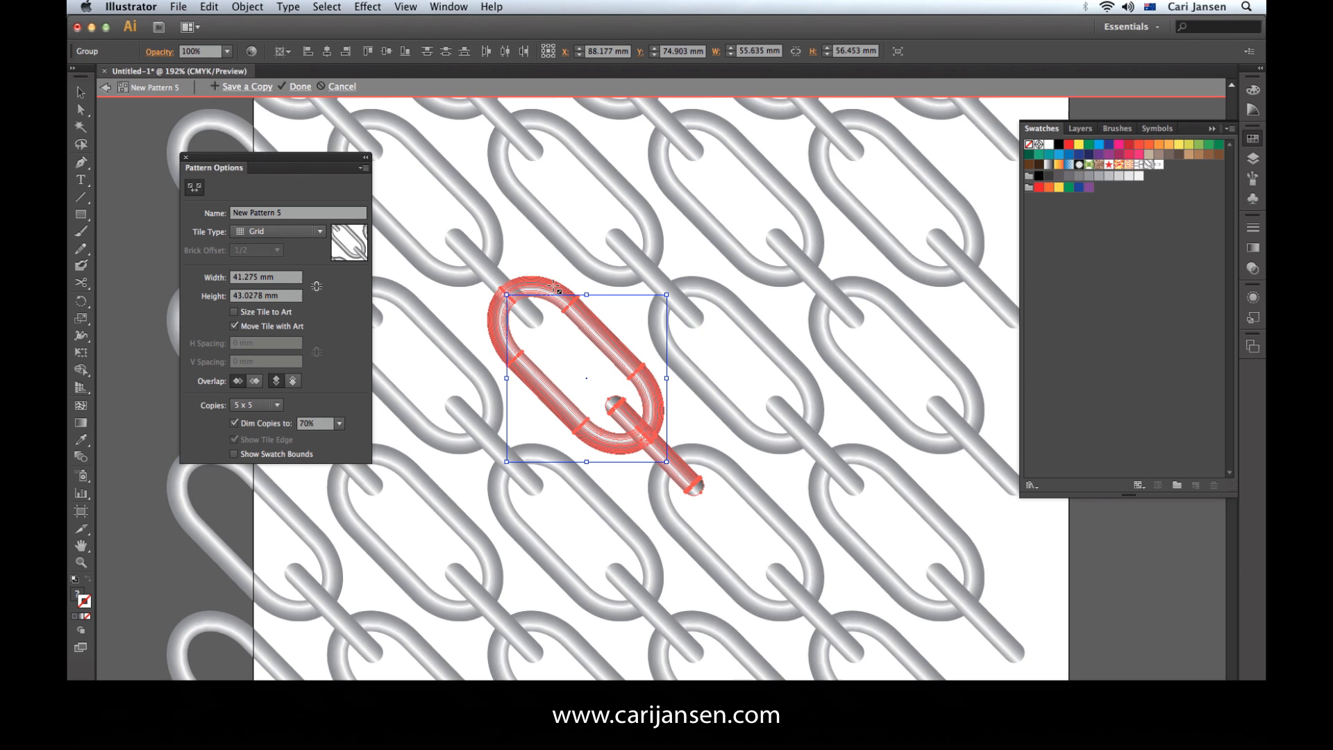
mouse_move(643, 517)
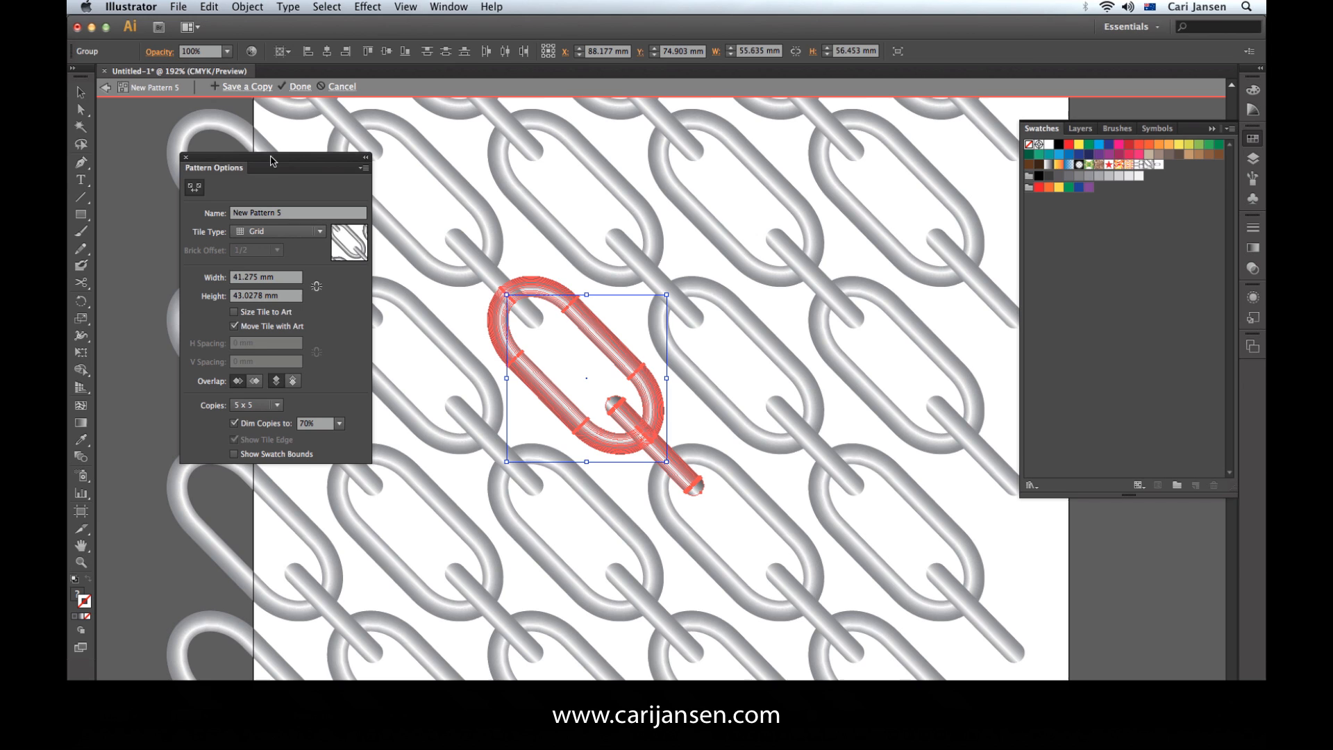
click(300, 86)
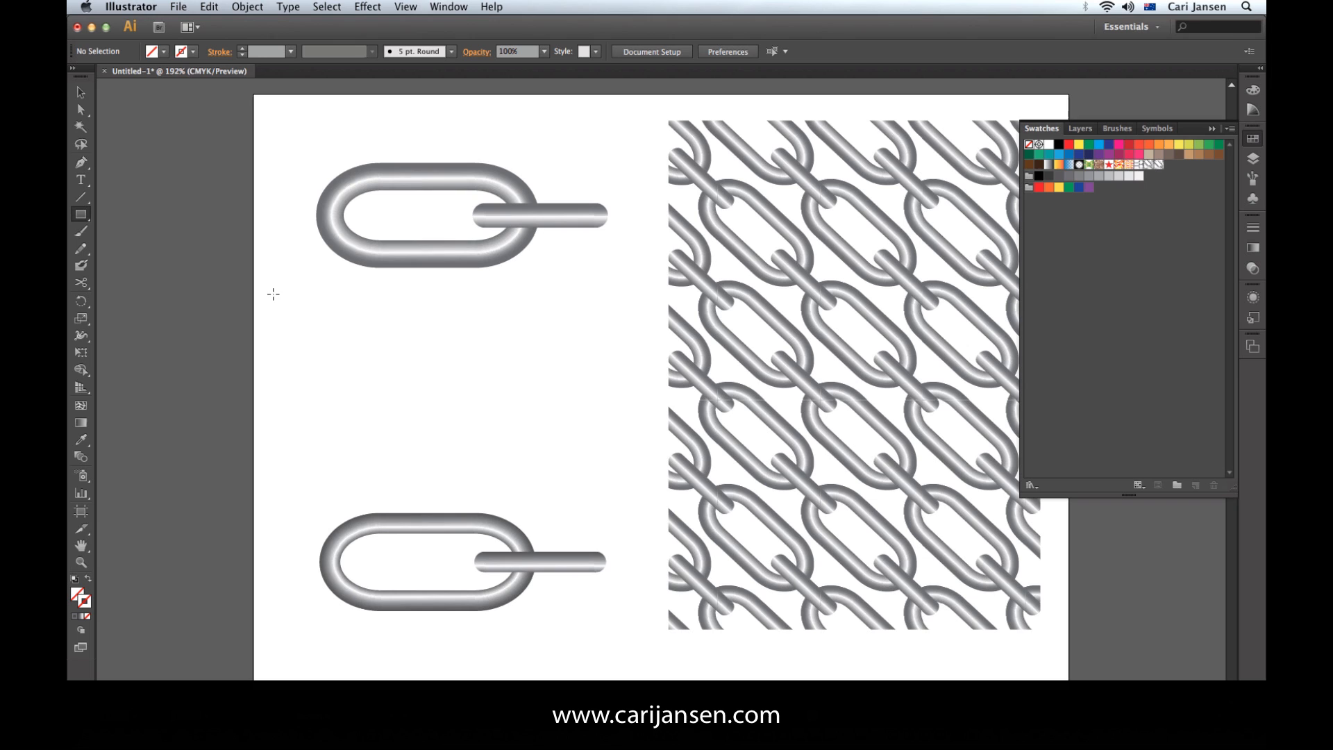
- Draw a rectangle between the links and fill it with the New Pattern 5 swatch
drag(275, 294, 638, 478)
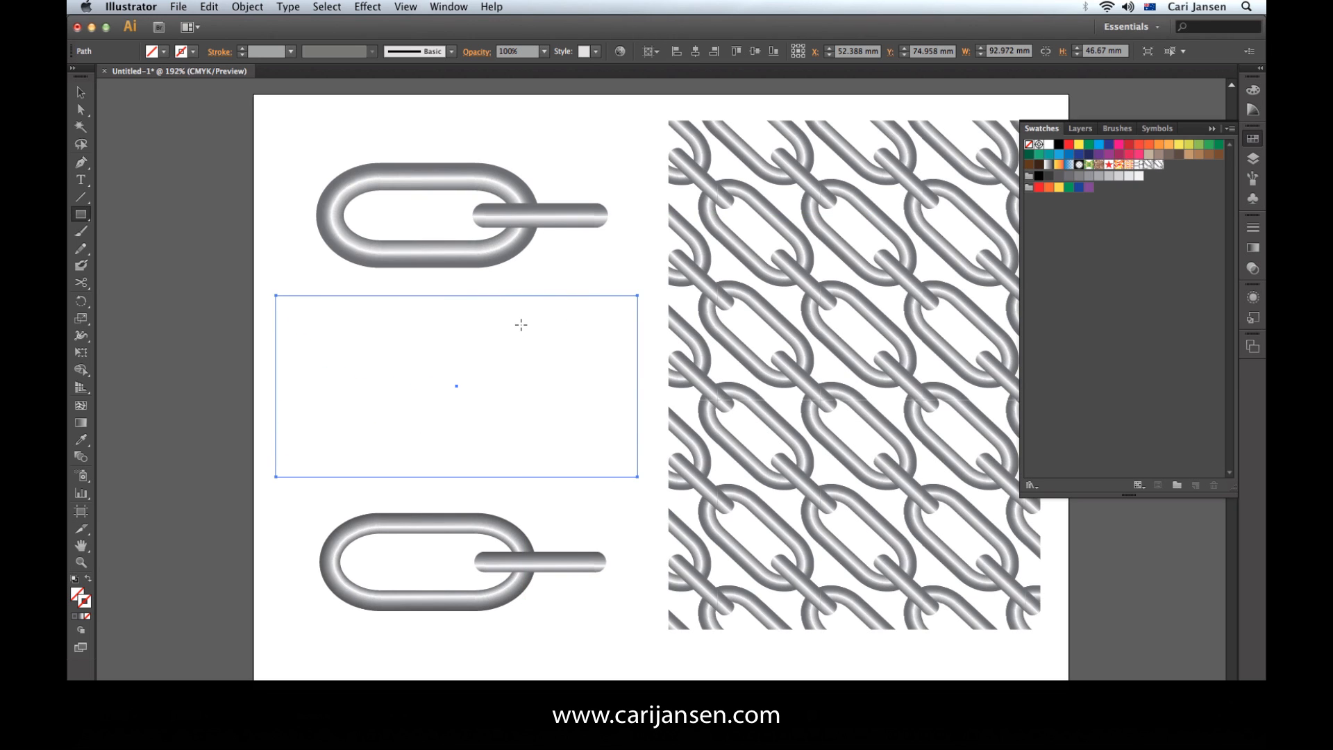
mouse_move(633, 281)
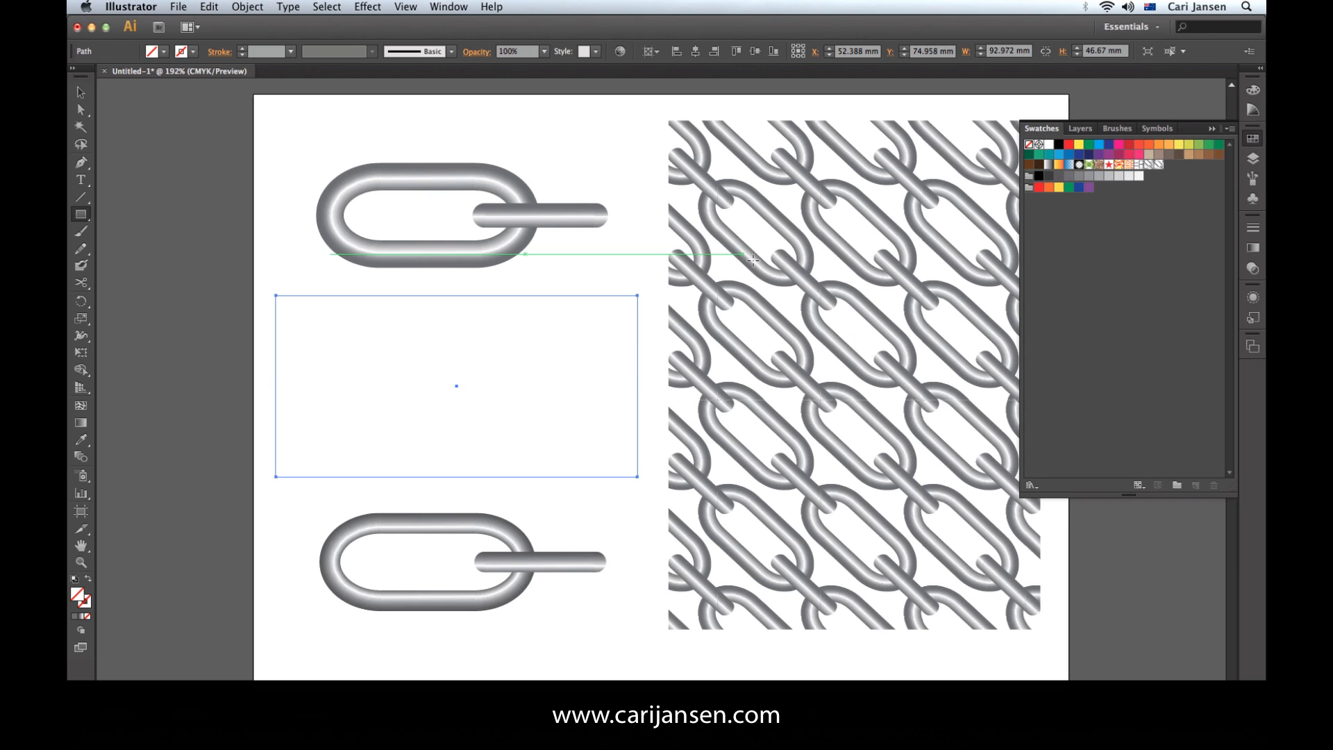
click(1156, 163)
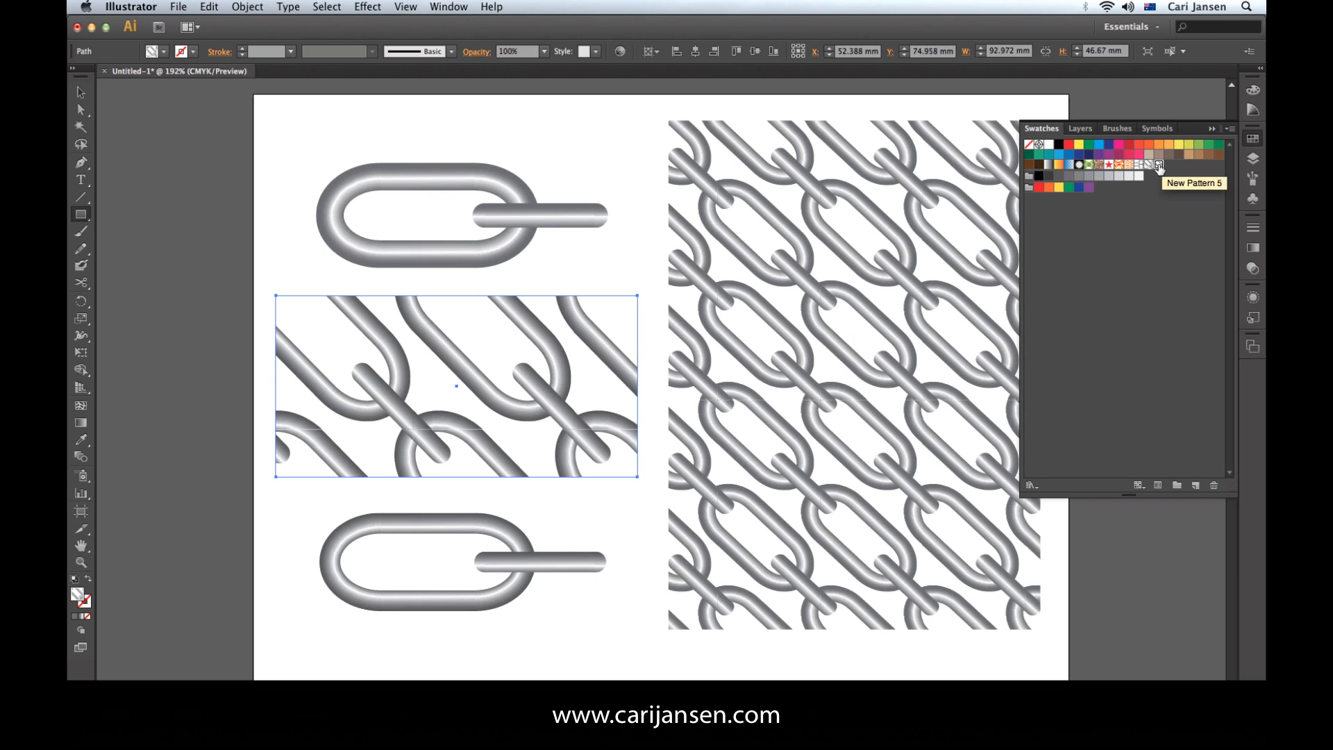
click(247, 7)
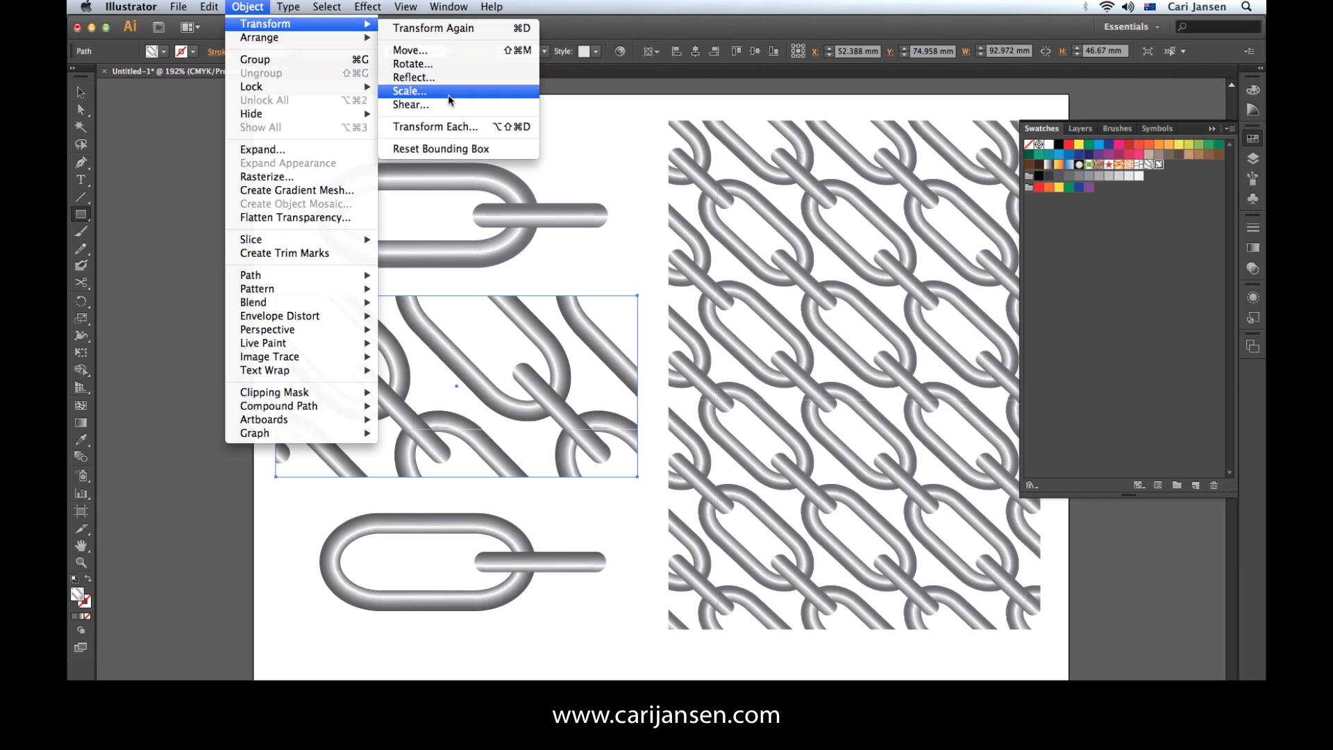
- Scale only the pattern fill to 50% Uniform via Transform > Scale with Transform Patterns
click(408, 91)
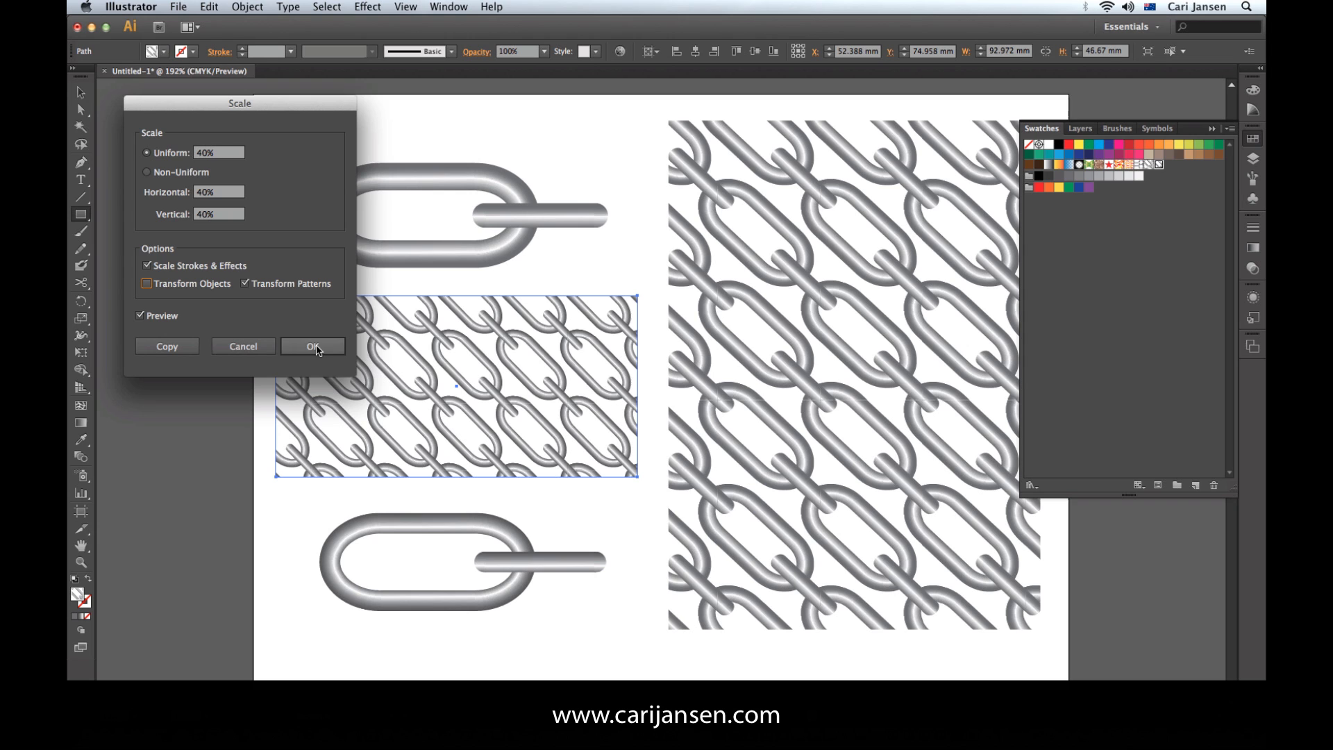
text(50%)
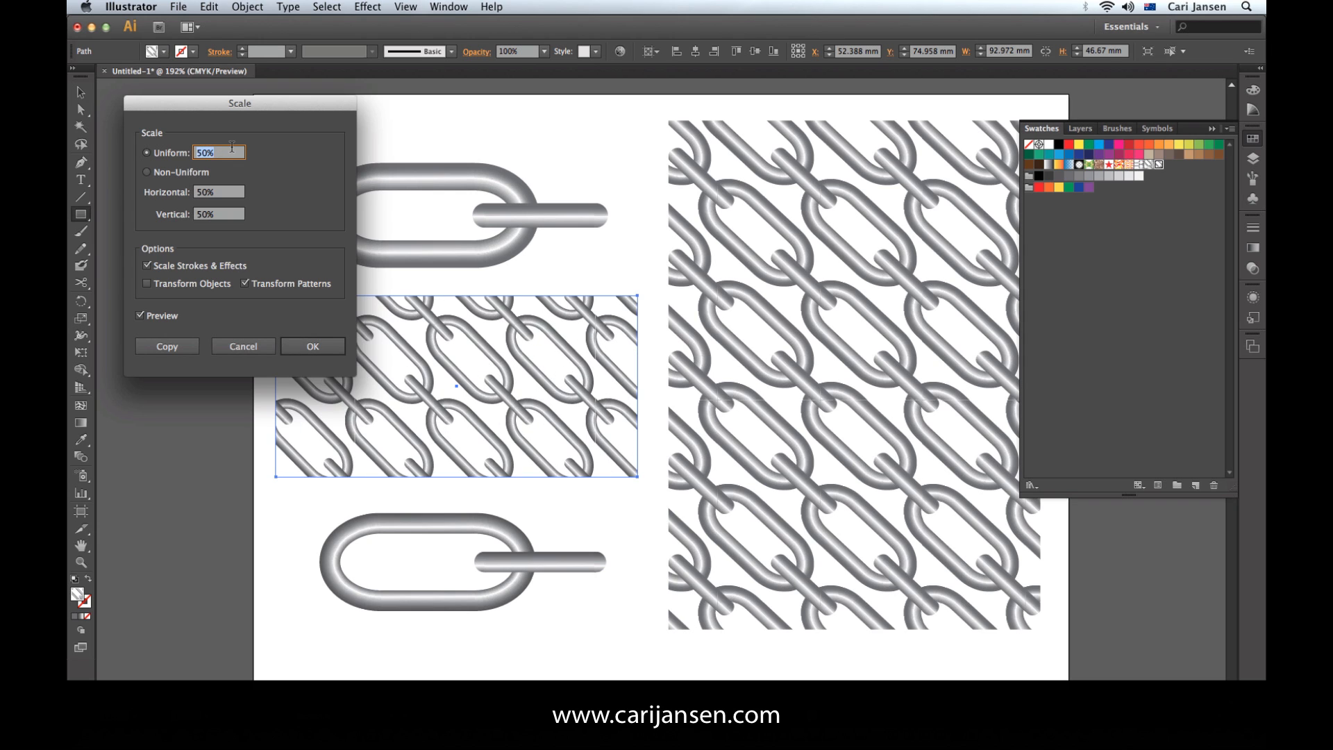